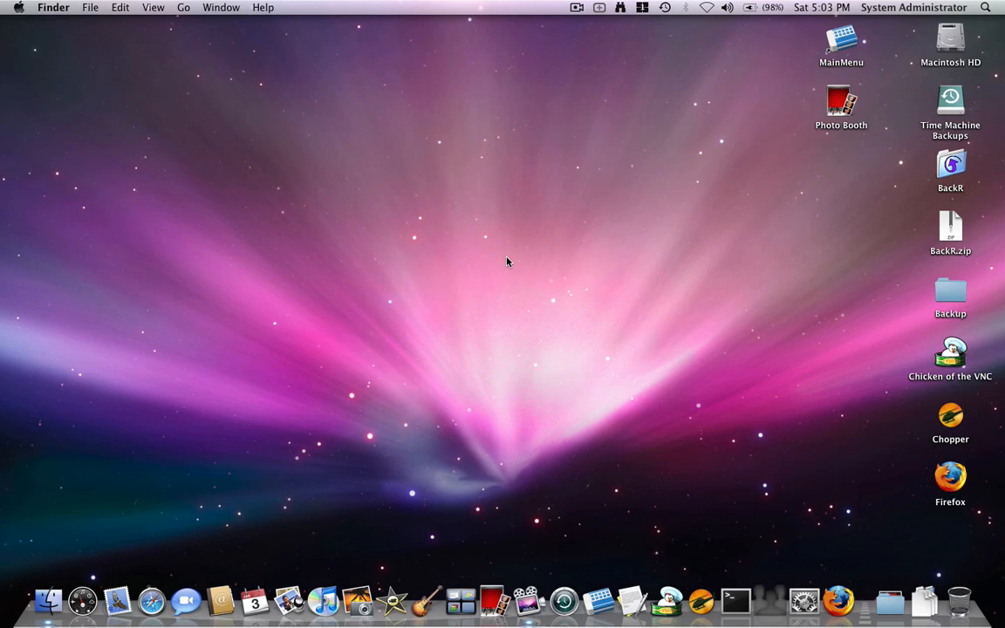
mouse_move(748, 571)
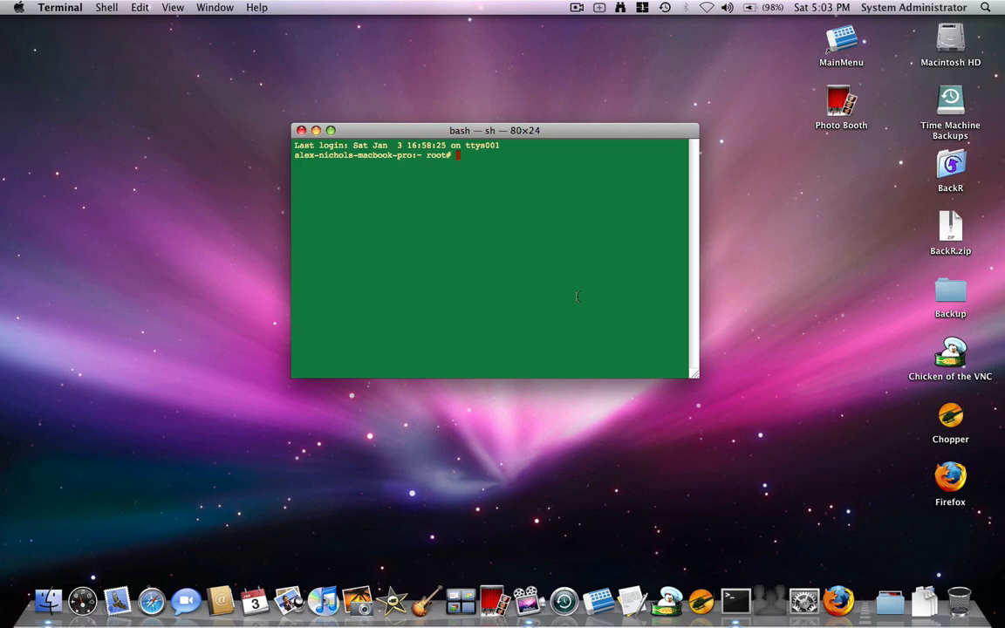
mouse_move(574, 292)
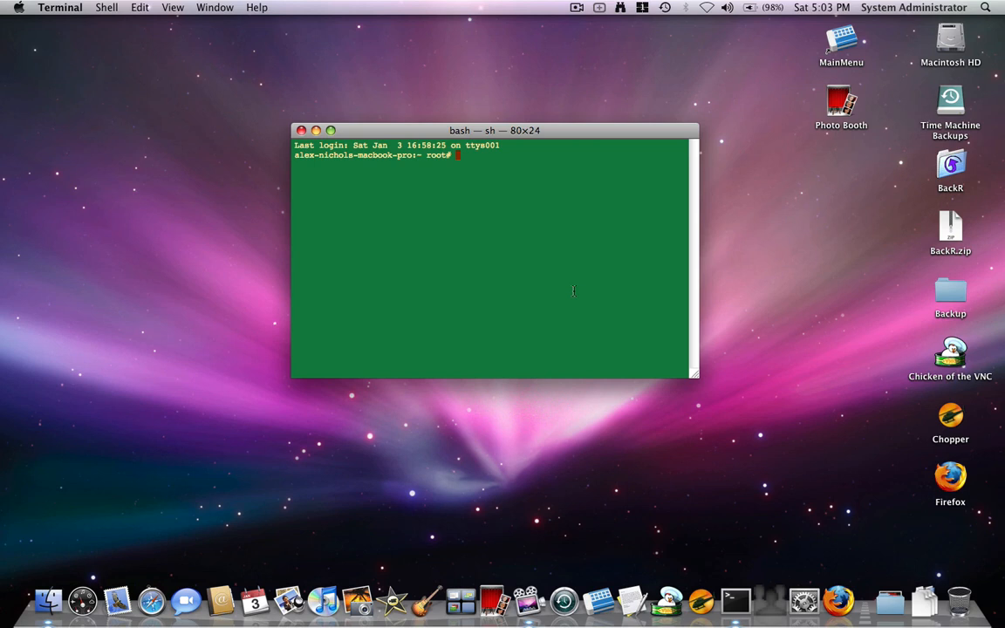
Enter the mistyped dscl . creat /Users/test uid 70 command, which only prints dscl's usage.
text(ds)
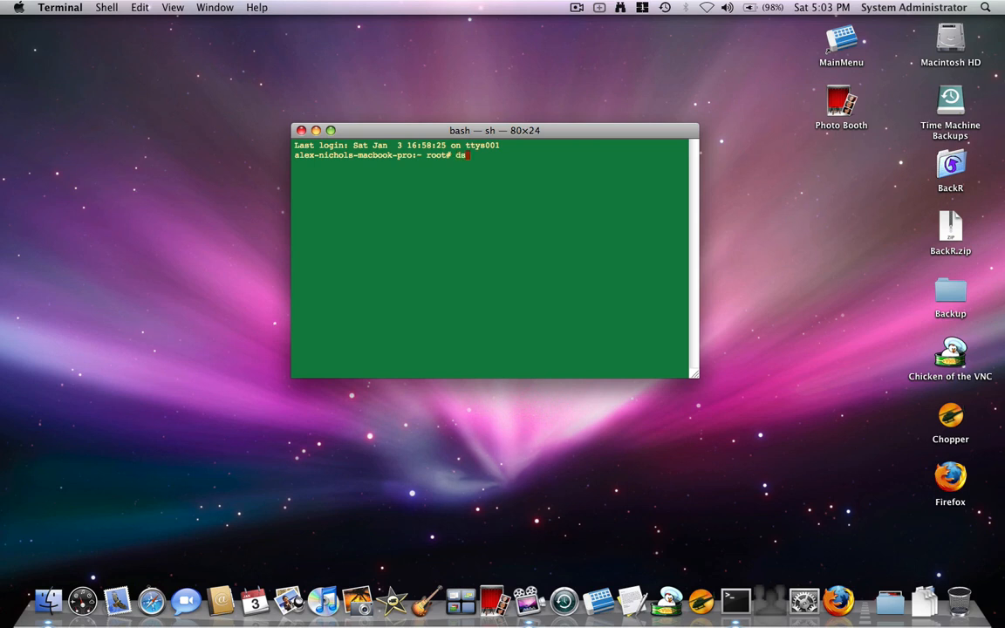
text(cl)
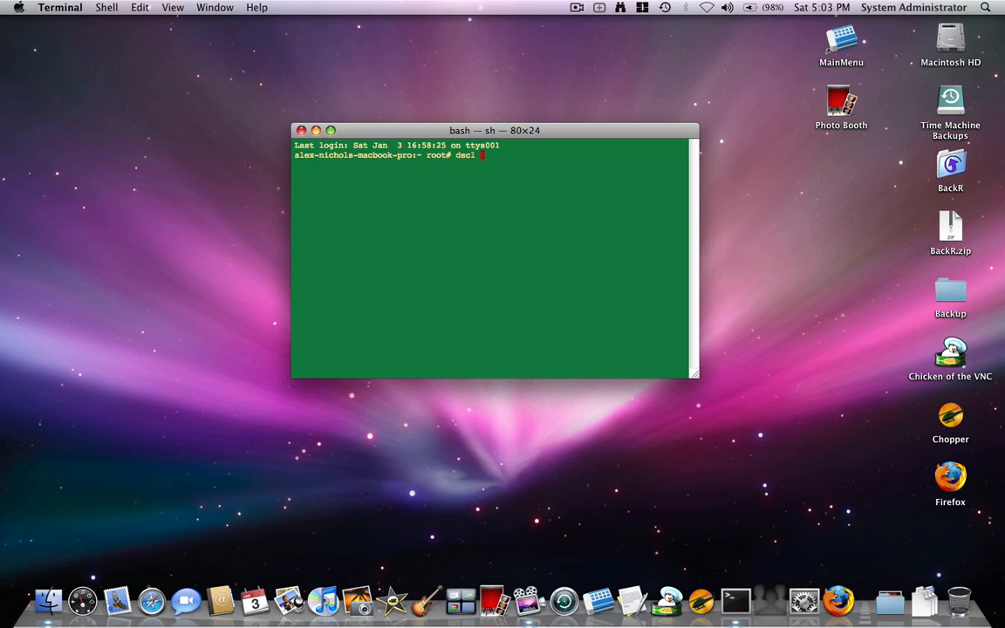
text(.)
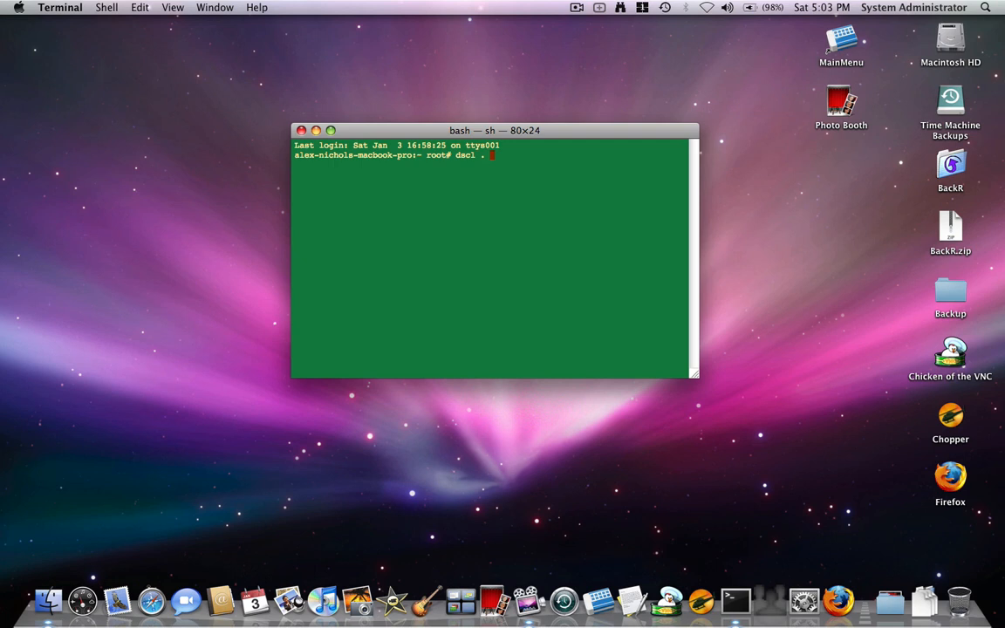
text(creat)
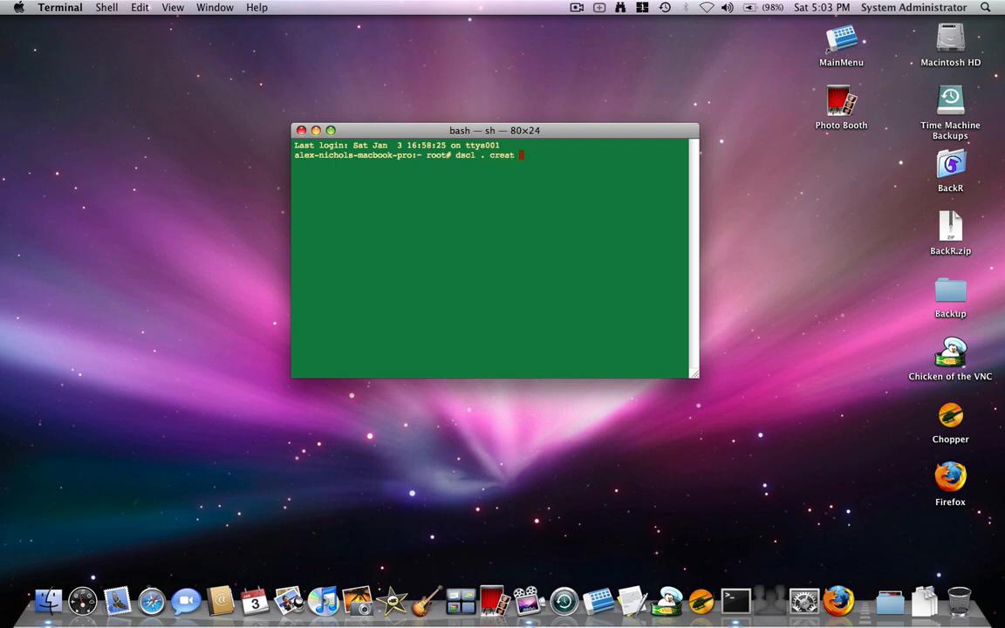
text(/Users/)
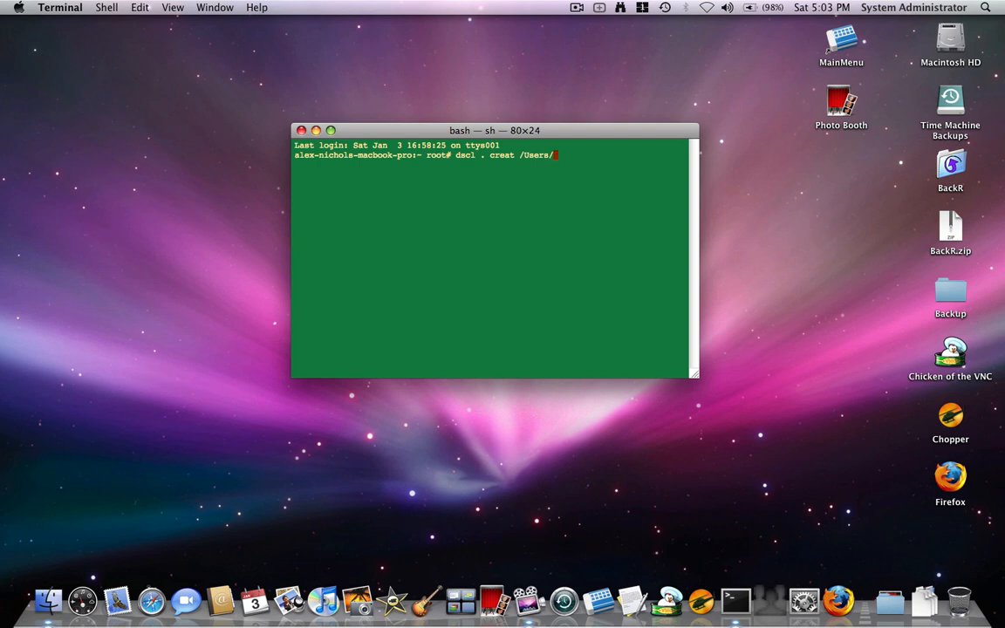
text(te)
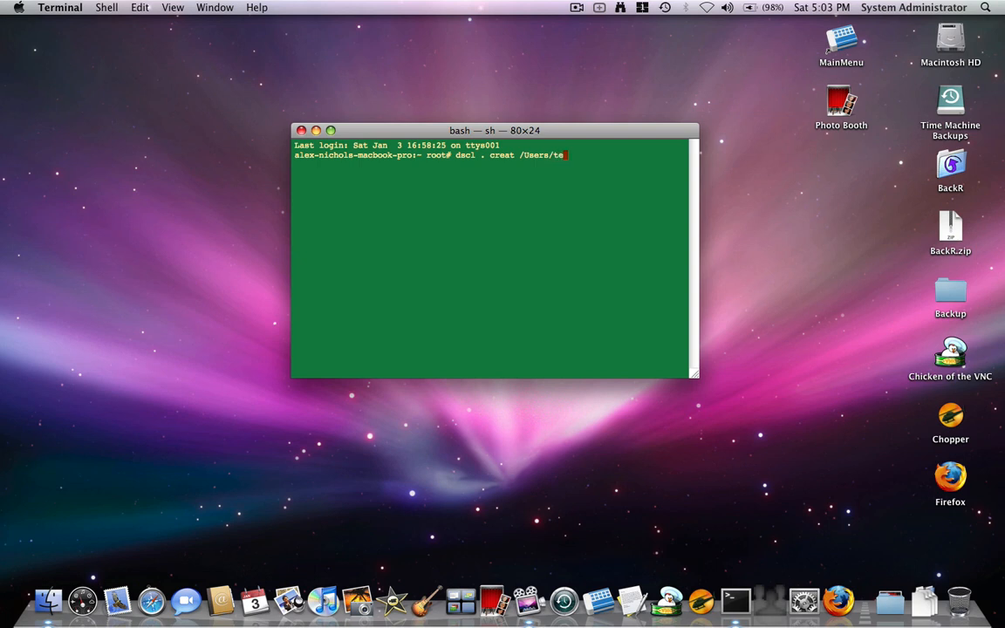
text(st)
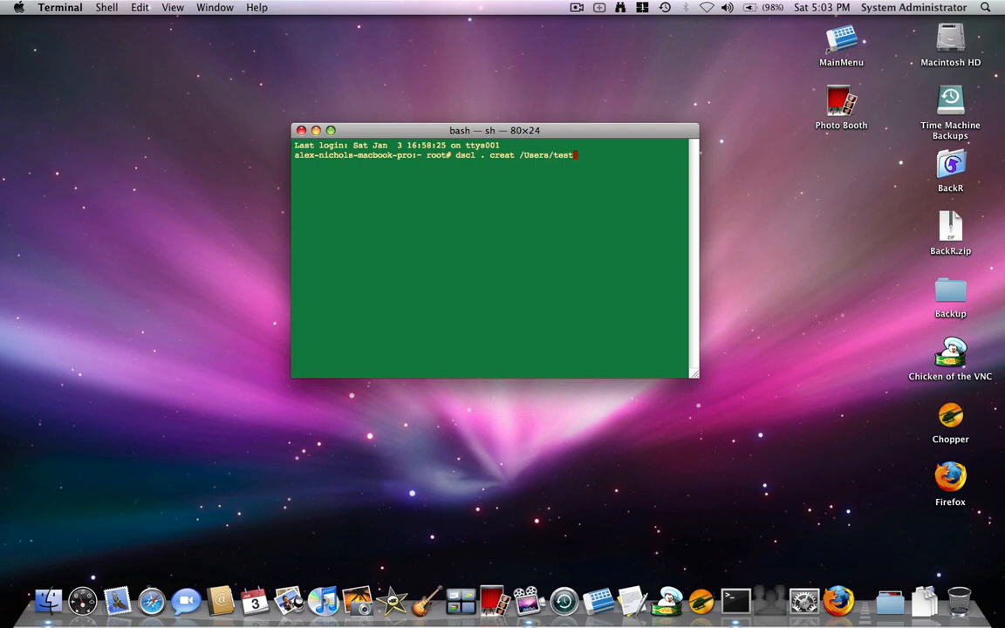
text(uid)
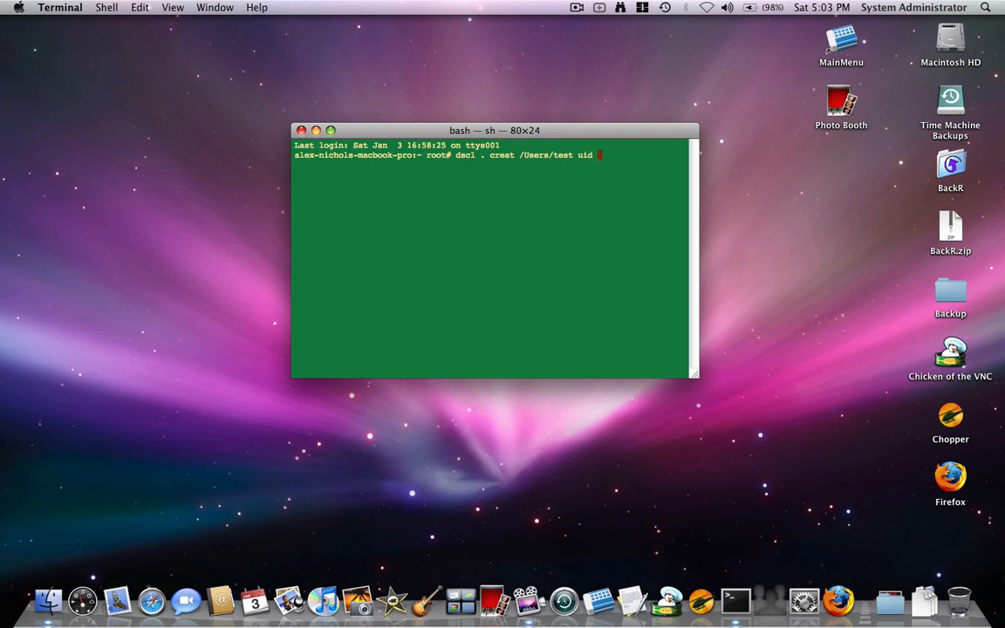
text(70)
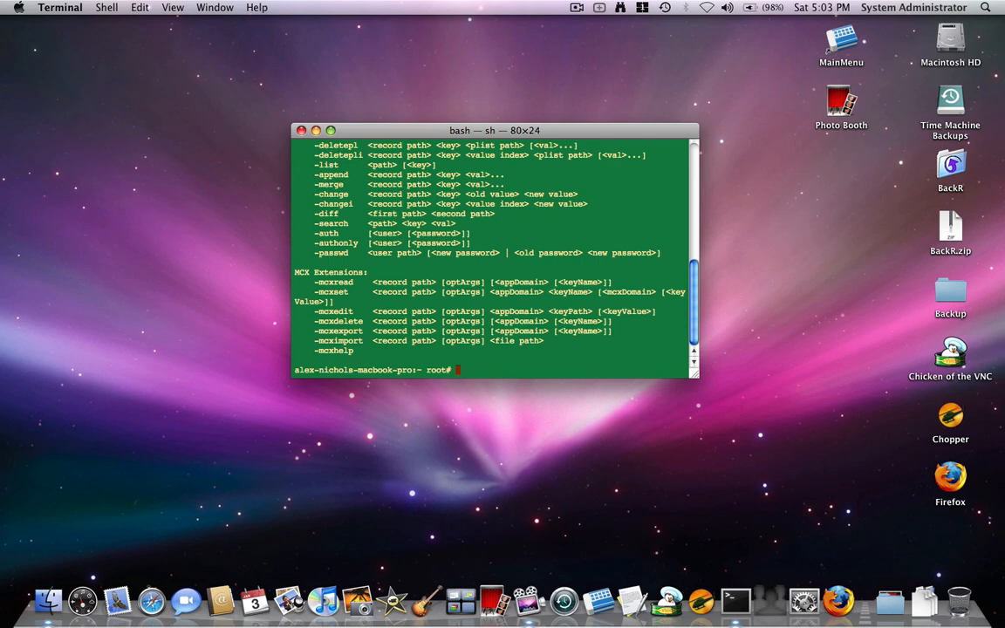
Retype the corrected create command giving /Users/test its user ID.
text(dscl . creat /Users/test uid 701)
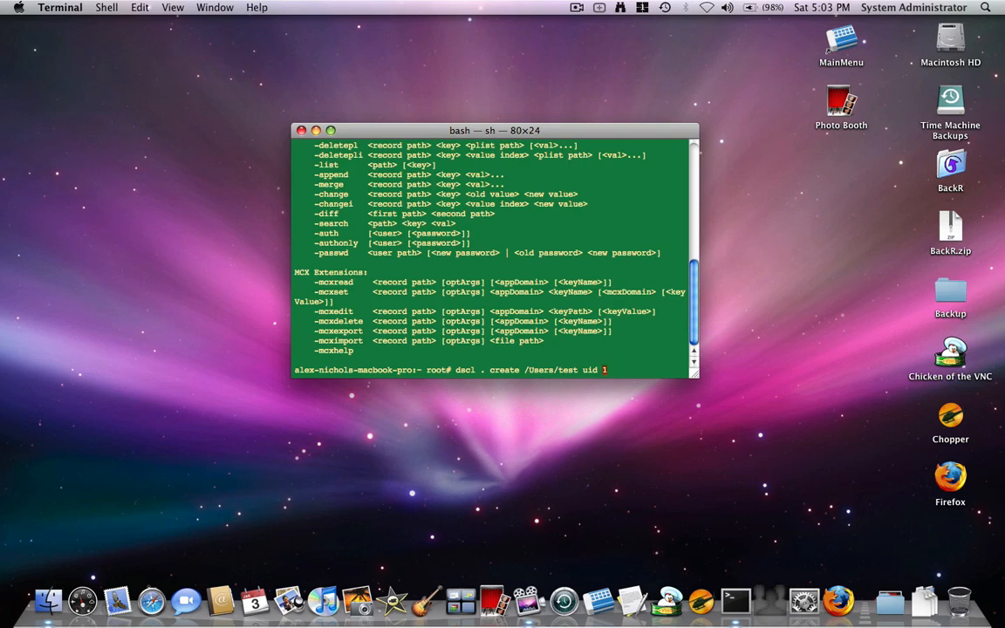
Run dscl create commands setting user test's UID and GID both to 700.
key(Backspace)
text(700)
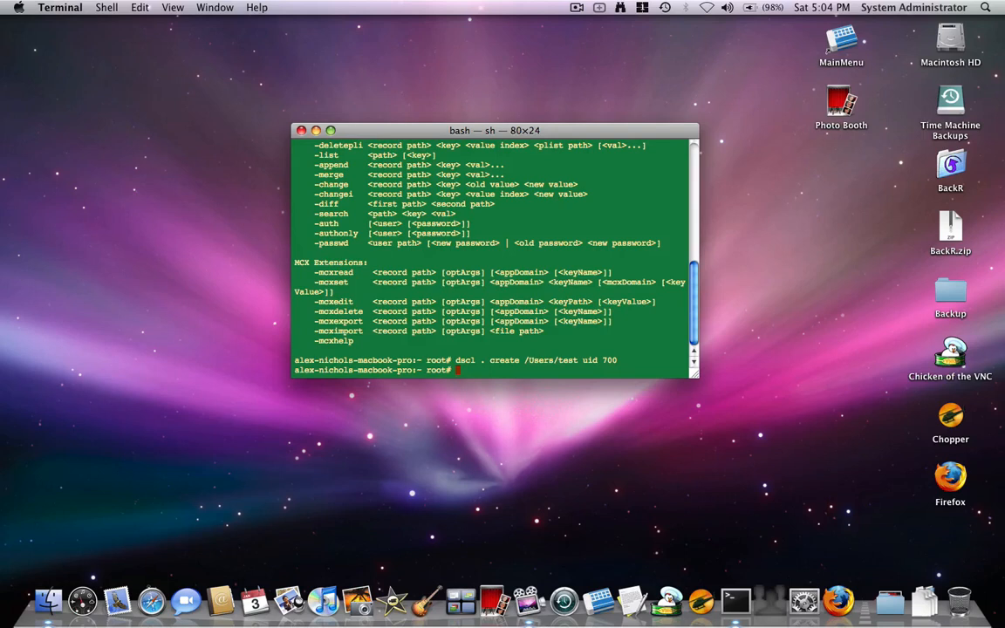
text(dscl . create /Users/test u 700)
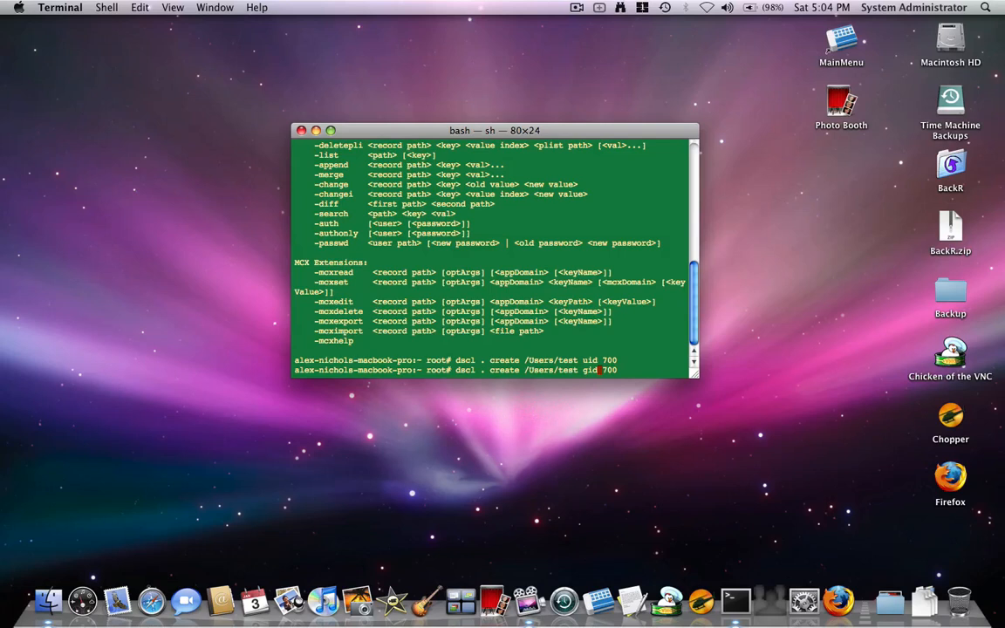
key(Return)
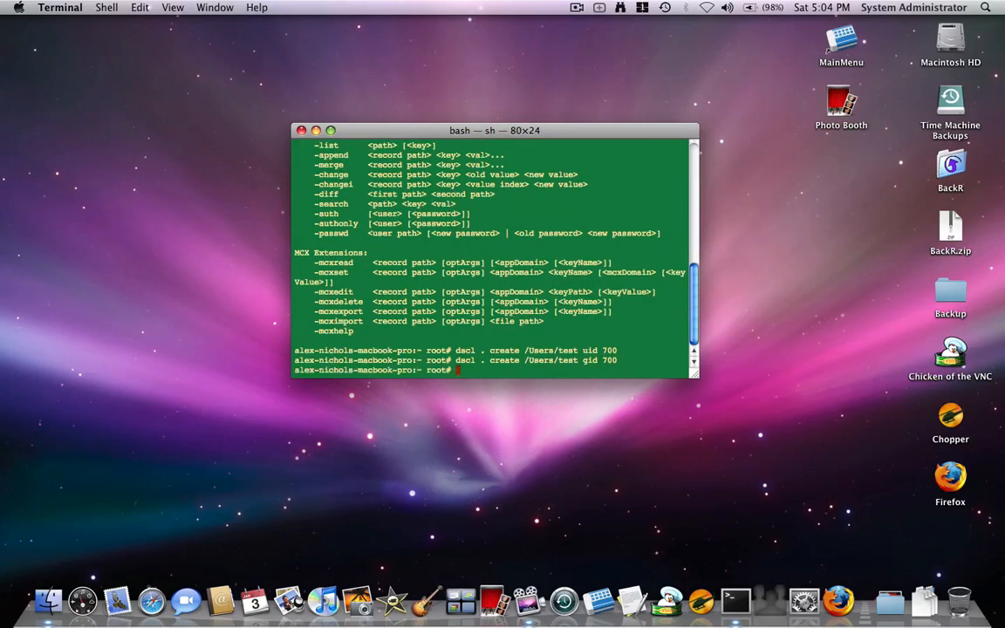
Set user test's shell to /bin/bash with dscl . create.
text(dscl . create /Users/test gid 700\)
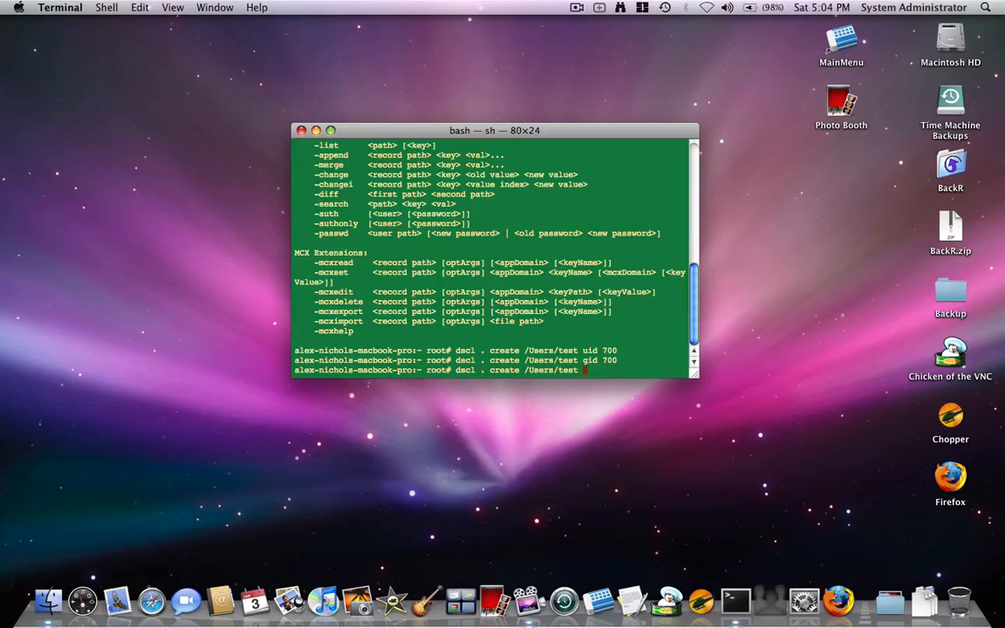
text(sh)
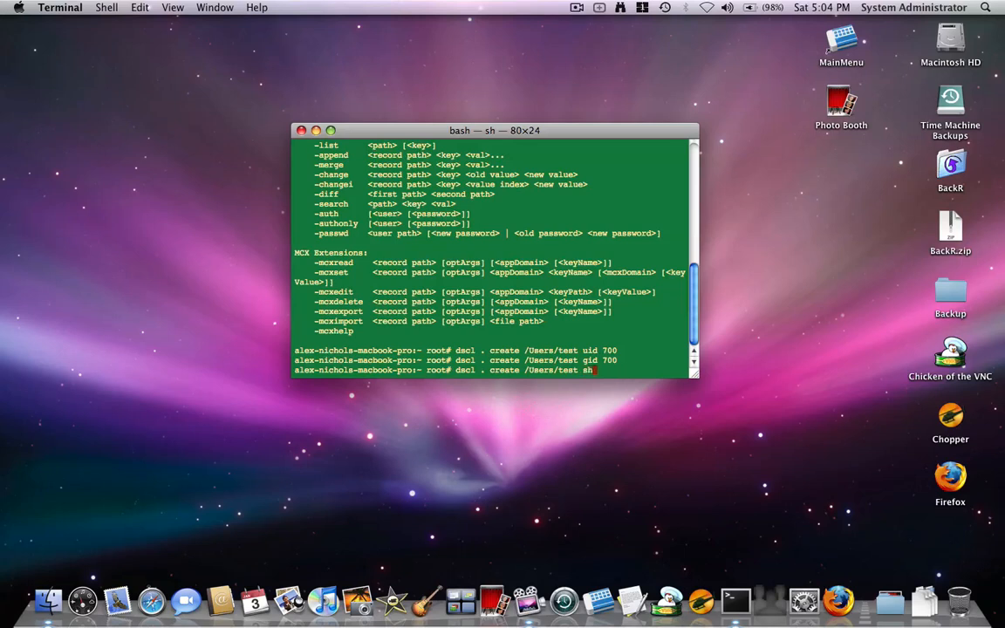
text(e)
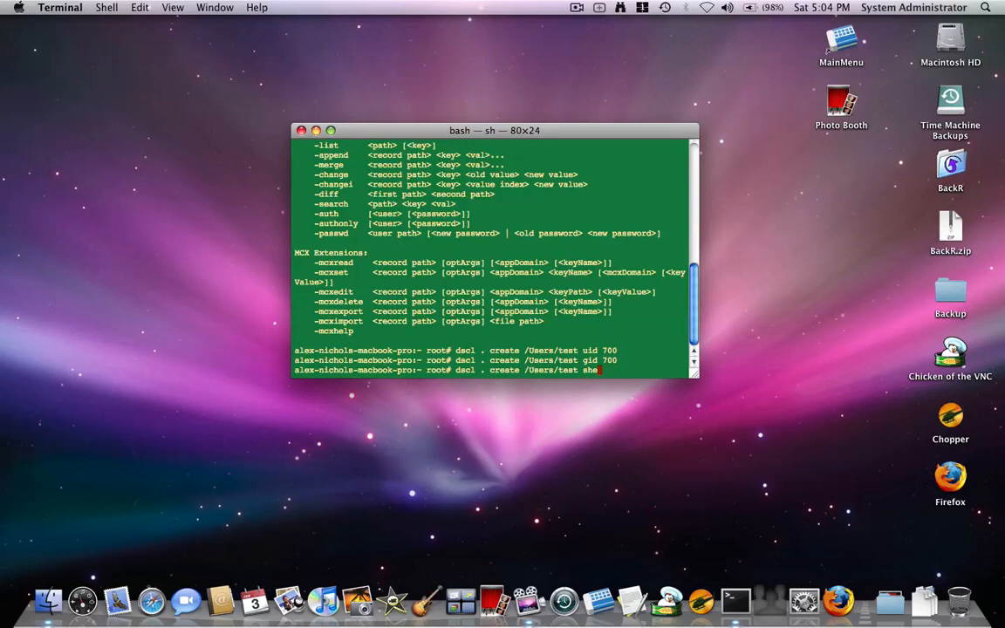
text(ll)
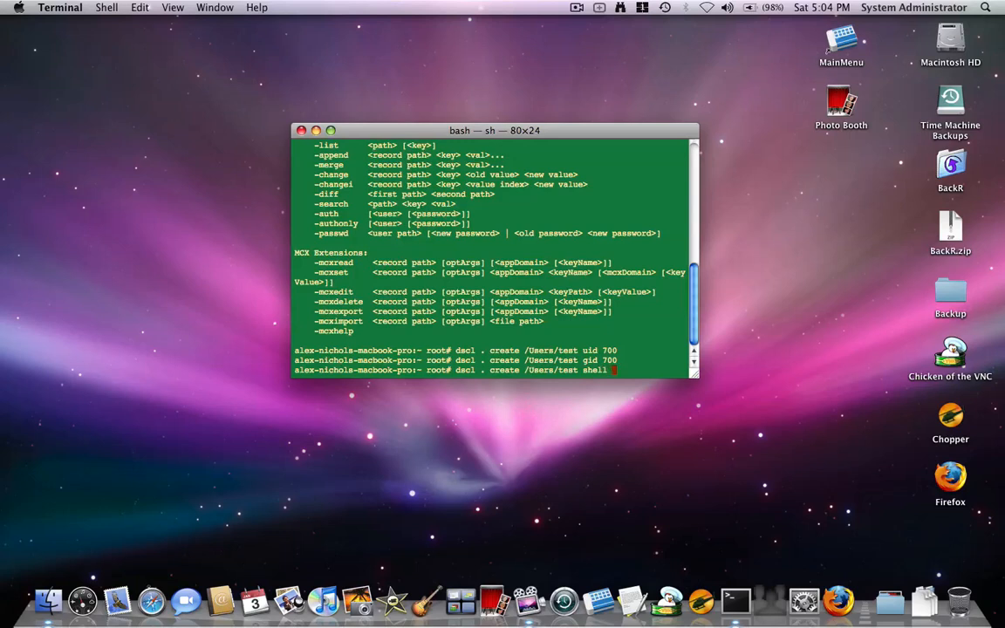
text(/bin)
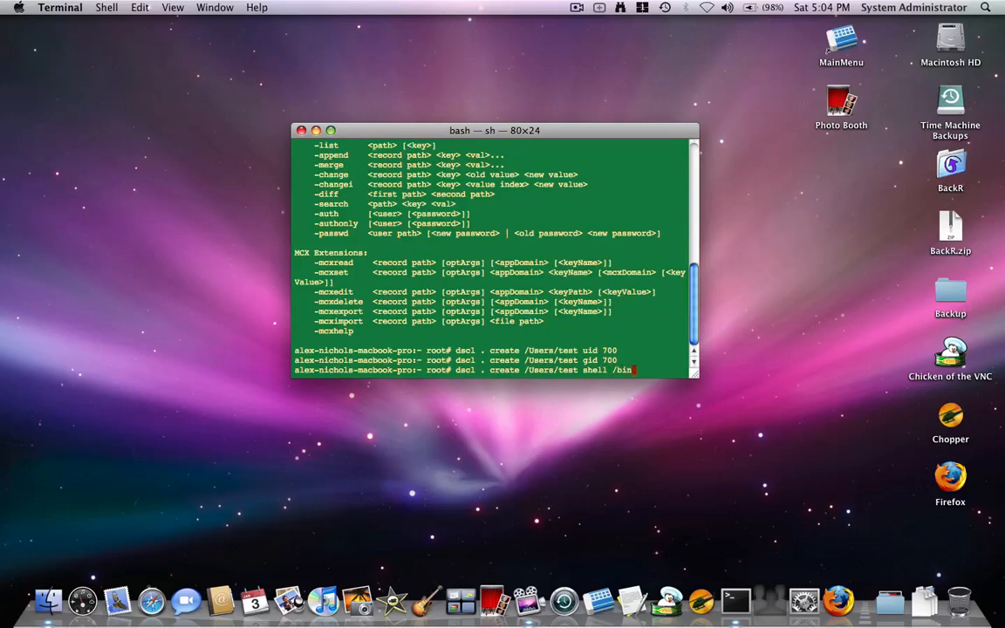
text(bash)
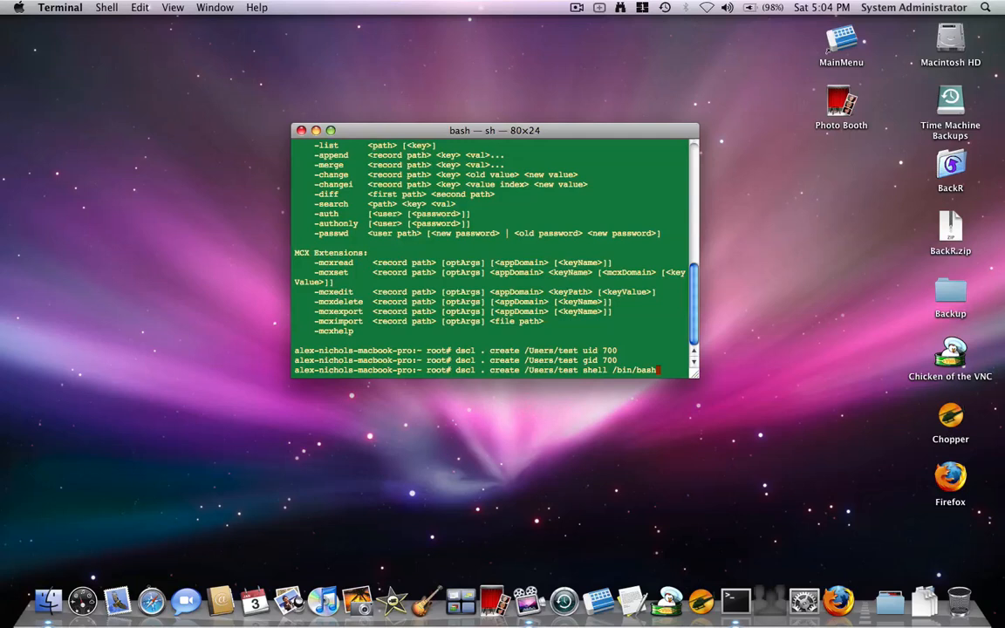
key(Return)
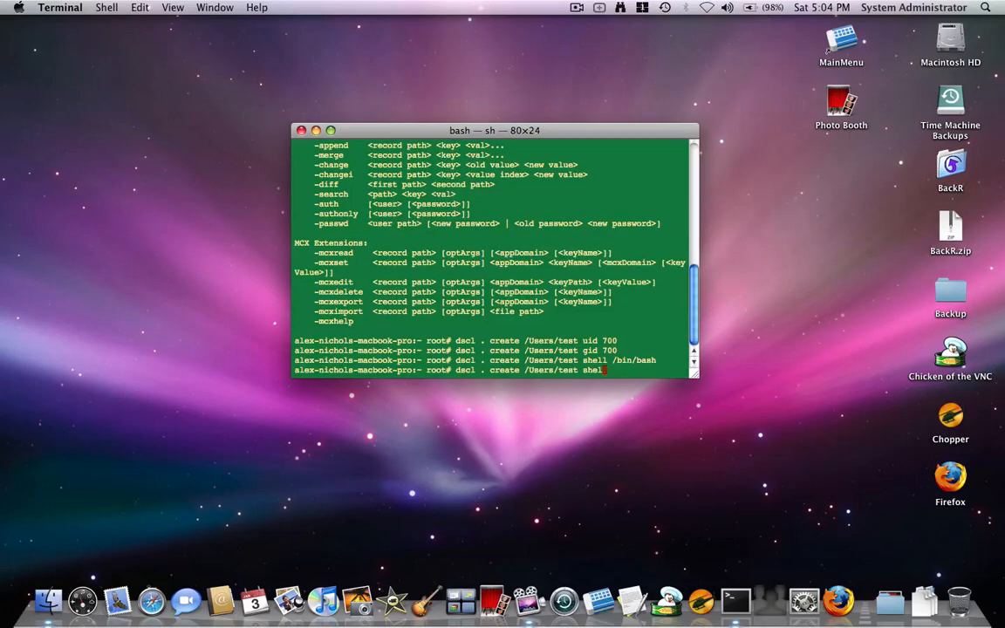
Set user test's home to /Users/test and real name to "Test User".
key(Backspace)
text(ome /)
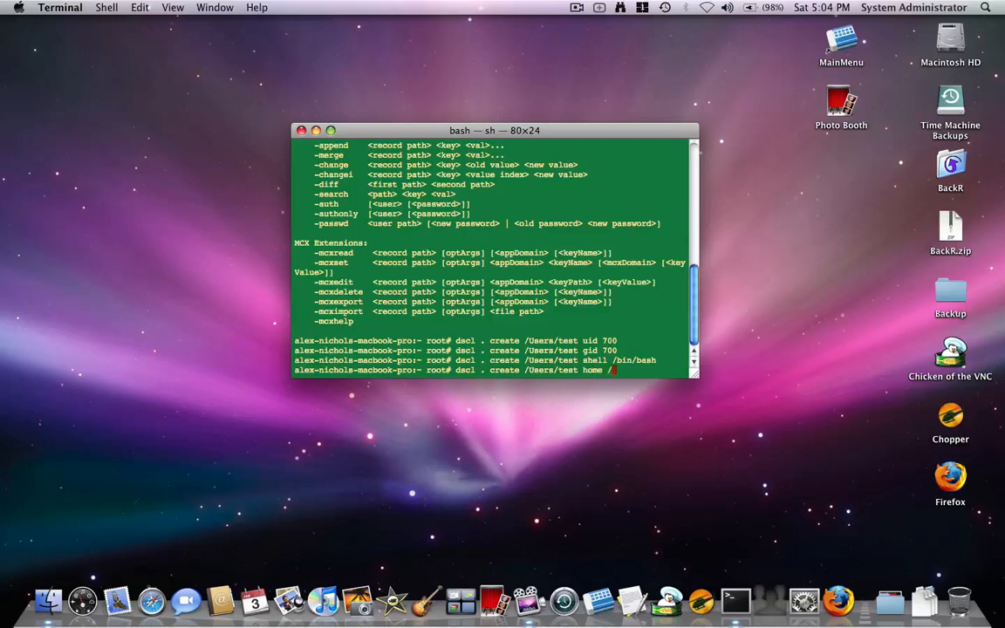
text(Users/test)
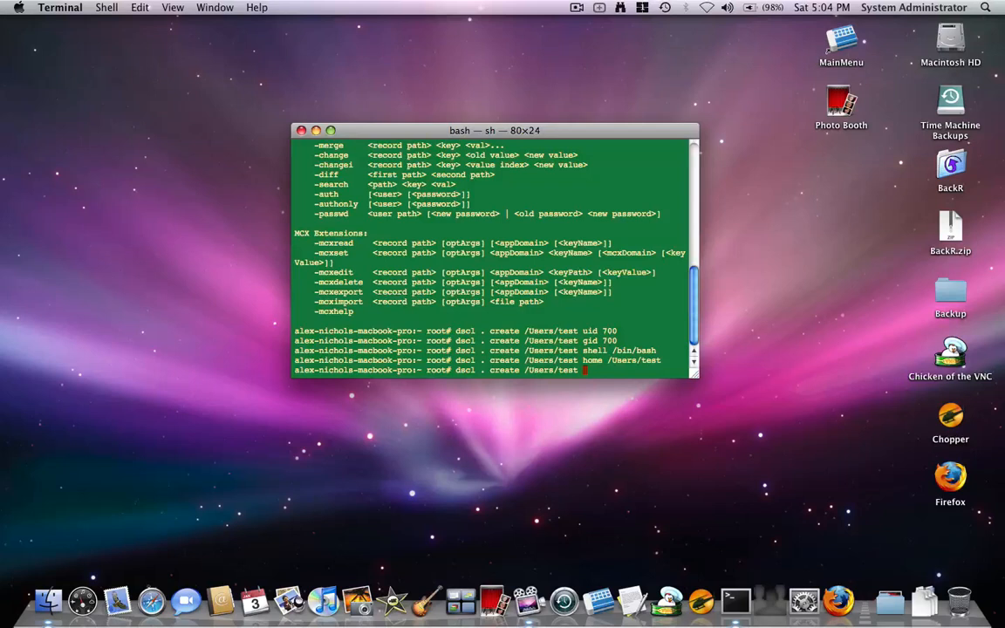
text(realname)
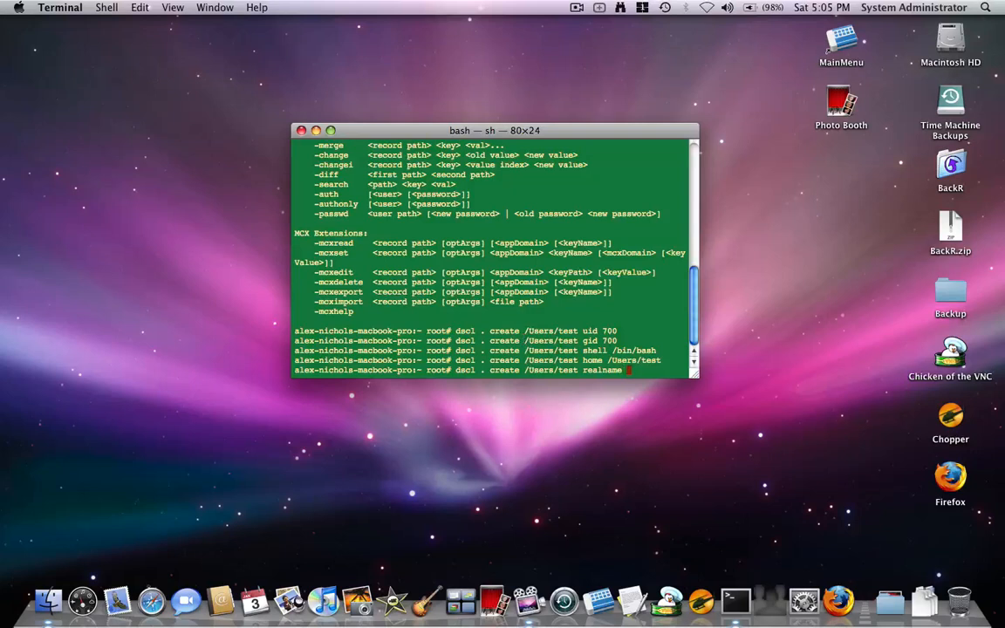
text("Test)
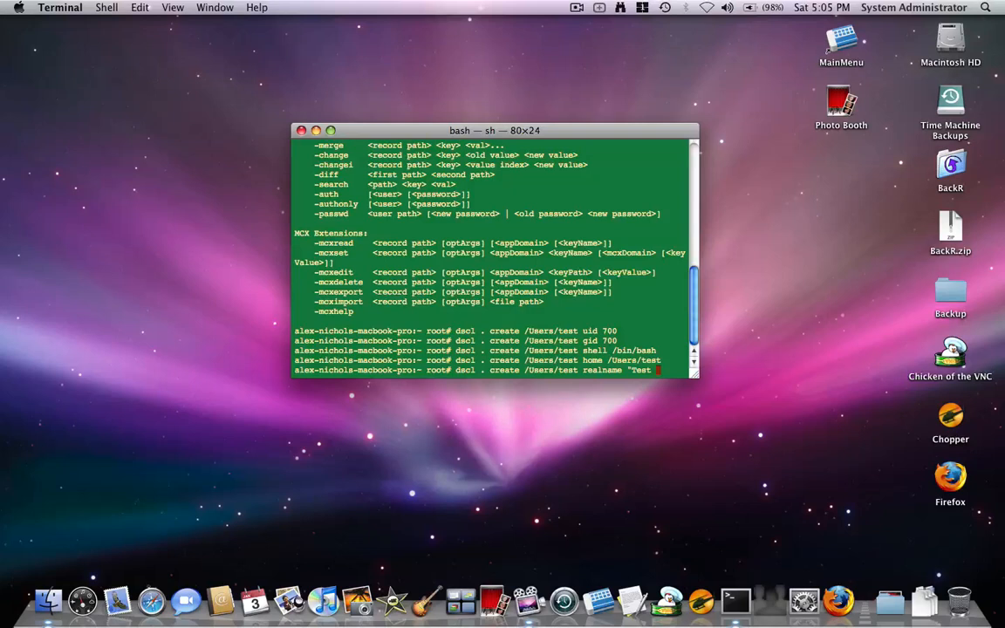
key(Return)
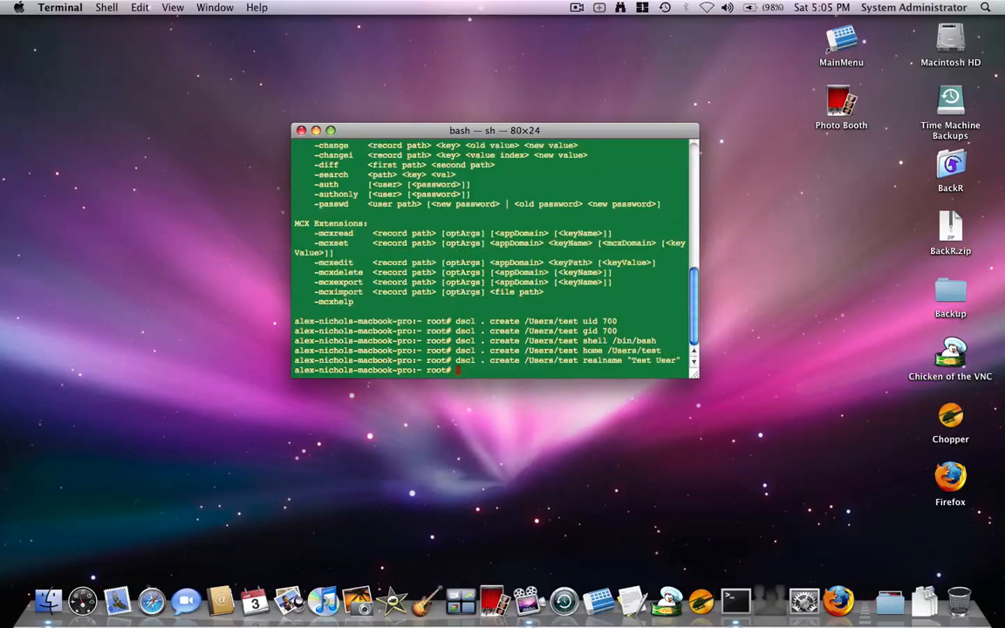
Clear test's passwd attribute with dscl (passwd \*), then set a new password via passwd test.
text(dscl . create /Users/test realname "Test")
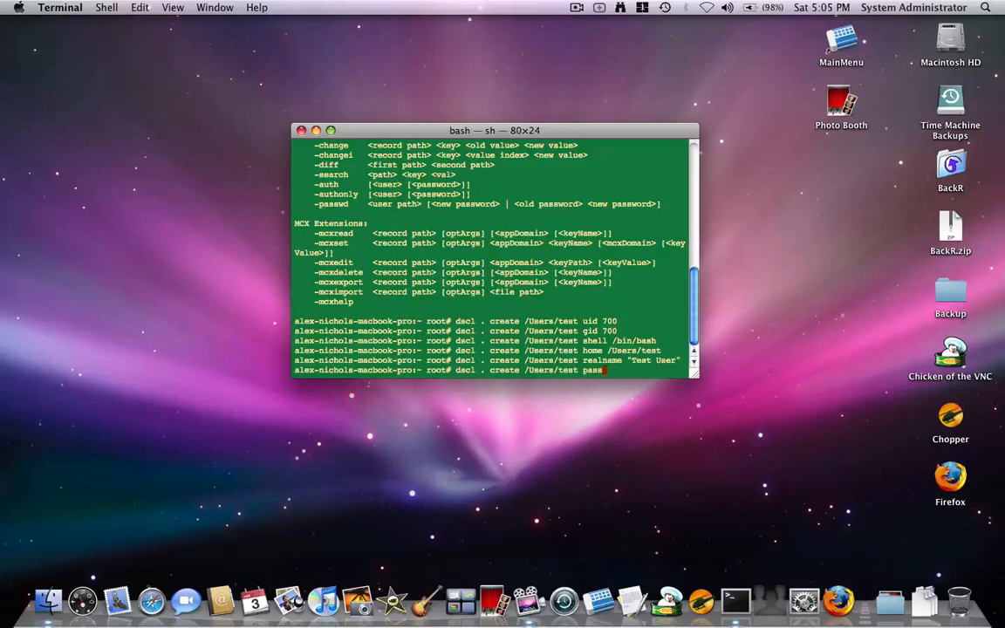
text(\)
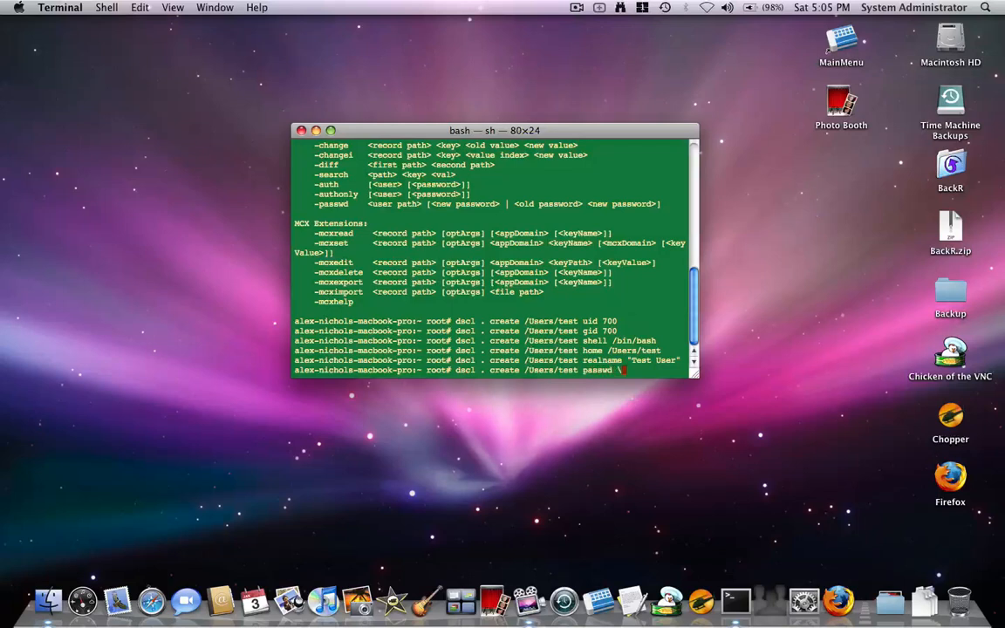
key(Return)
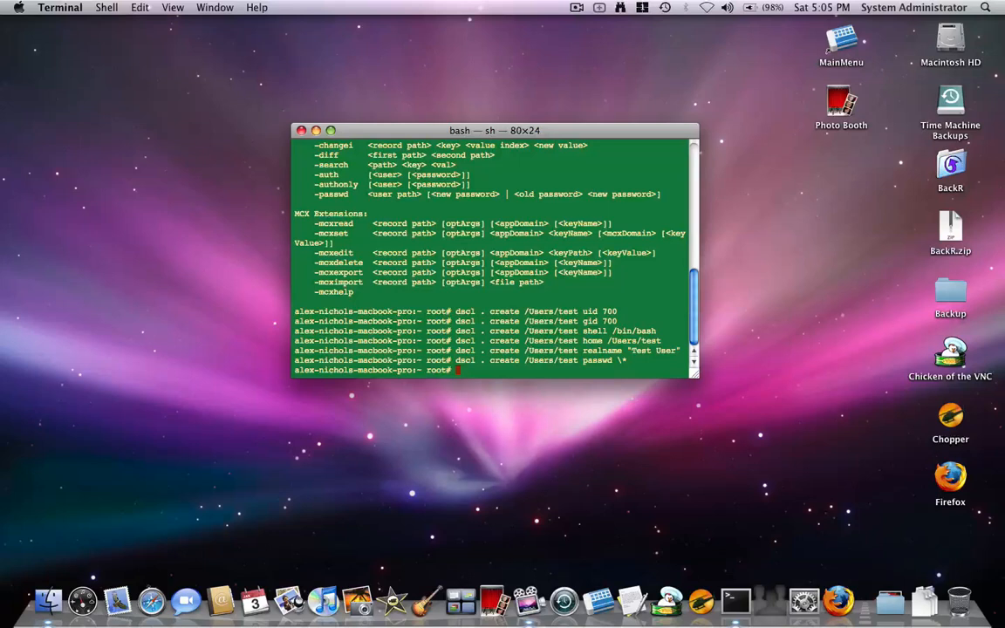
text(passwd test)
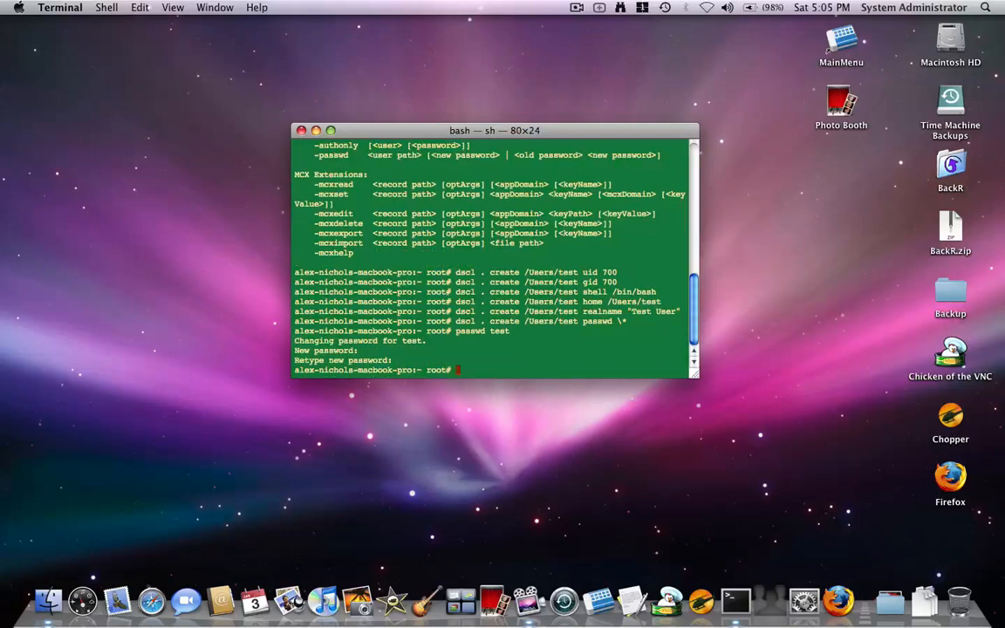
mouse_move(554, 335)
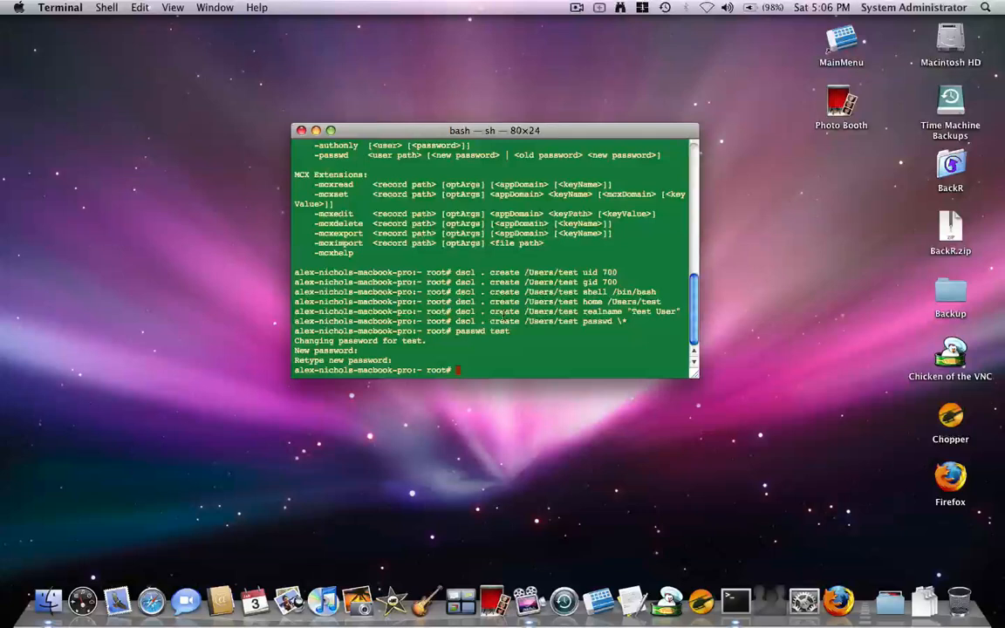
Run cp -R copying "/System/Library/User Template/English.lproj" to /Users/test.
text(cp -R)
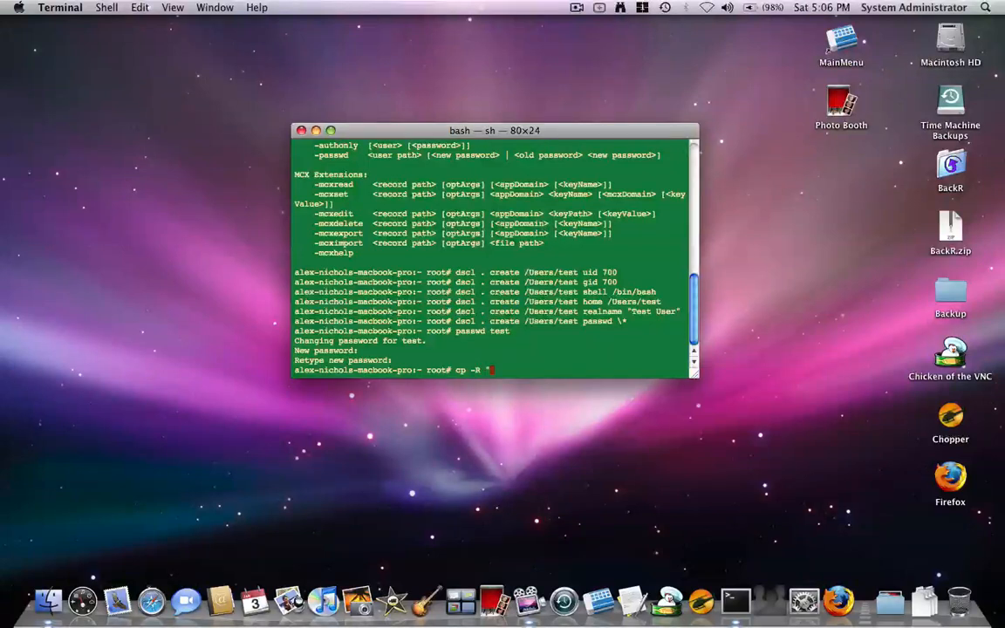
text("/System)
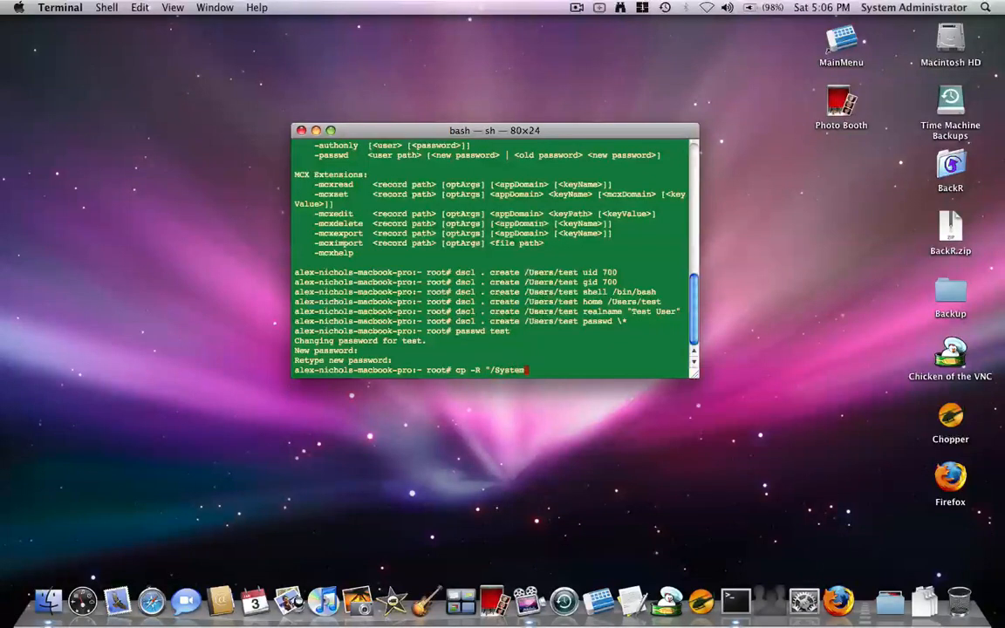
text(L/)
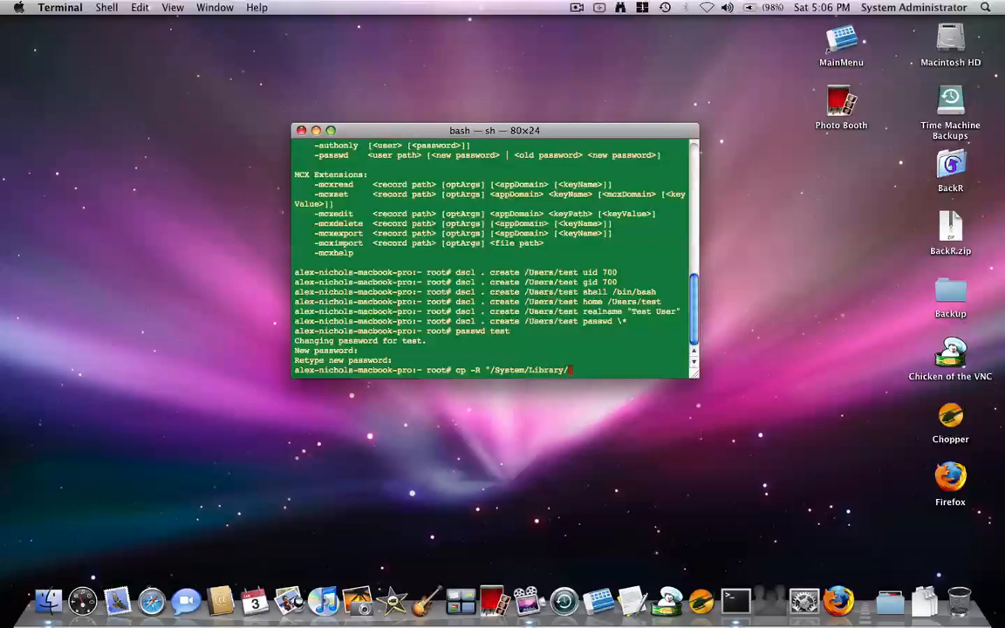
text(User)
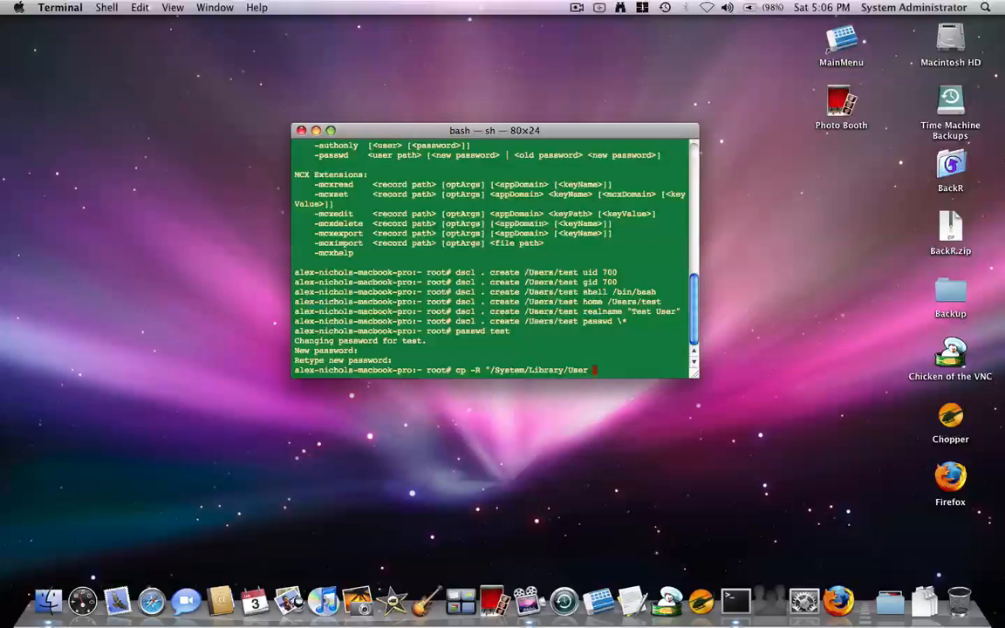
text(Tem)
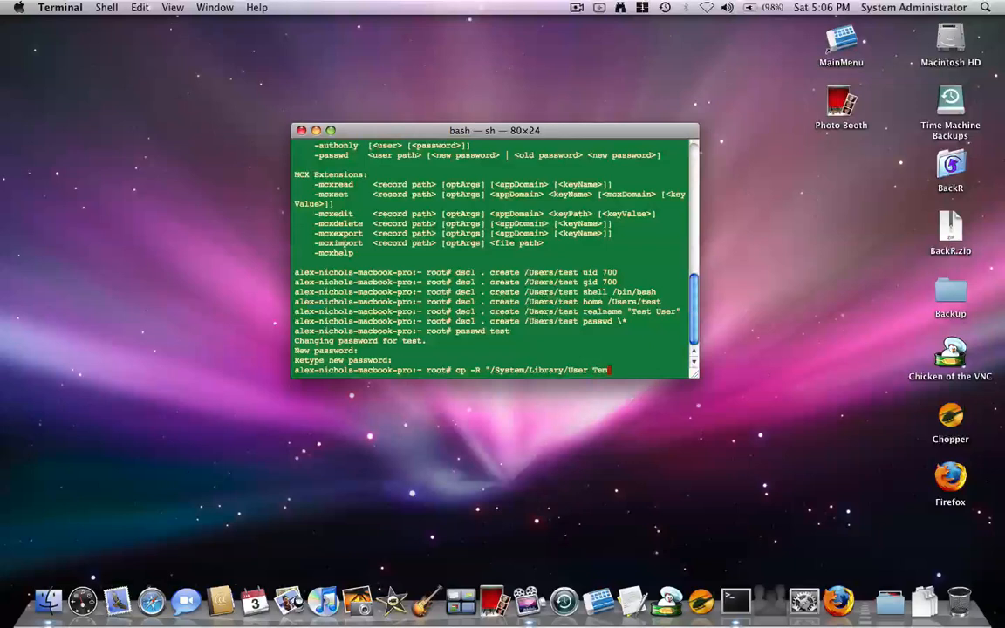
text(plate/)
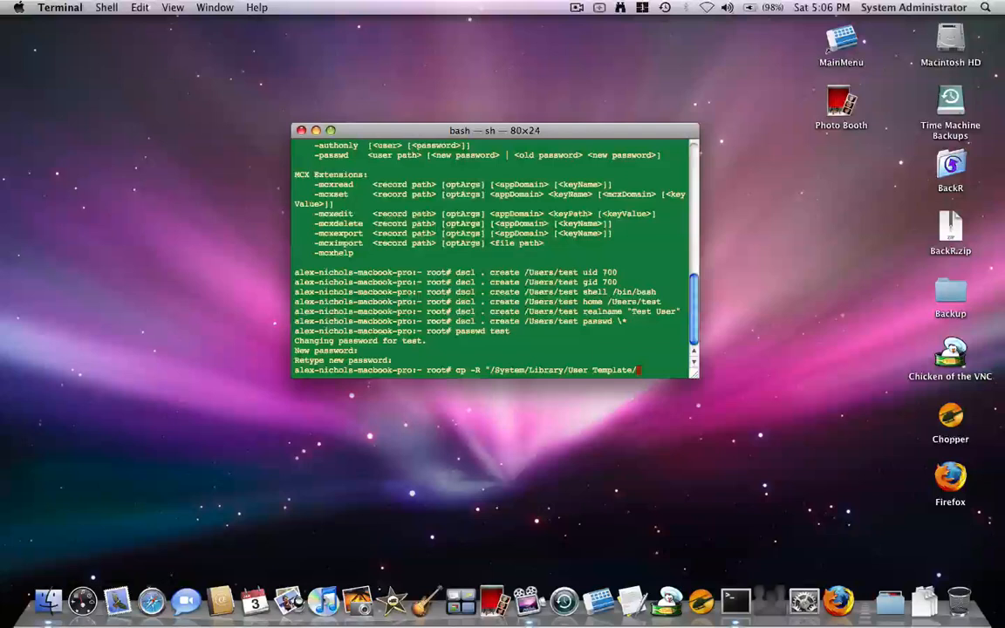
text(English.lproj)
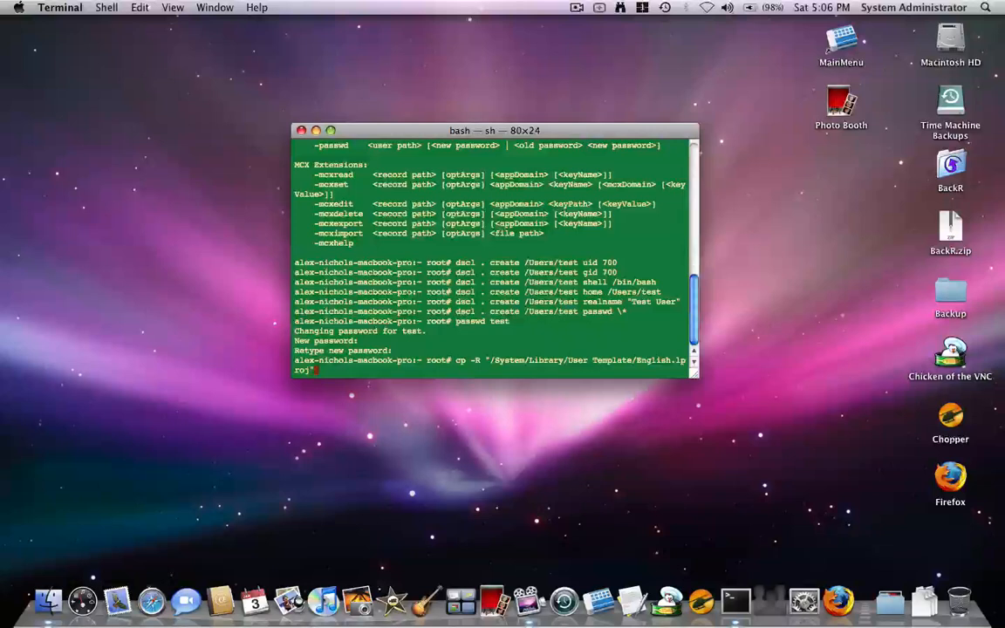
text(/Users/)
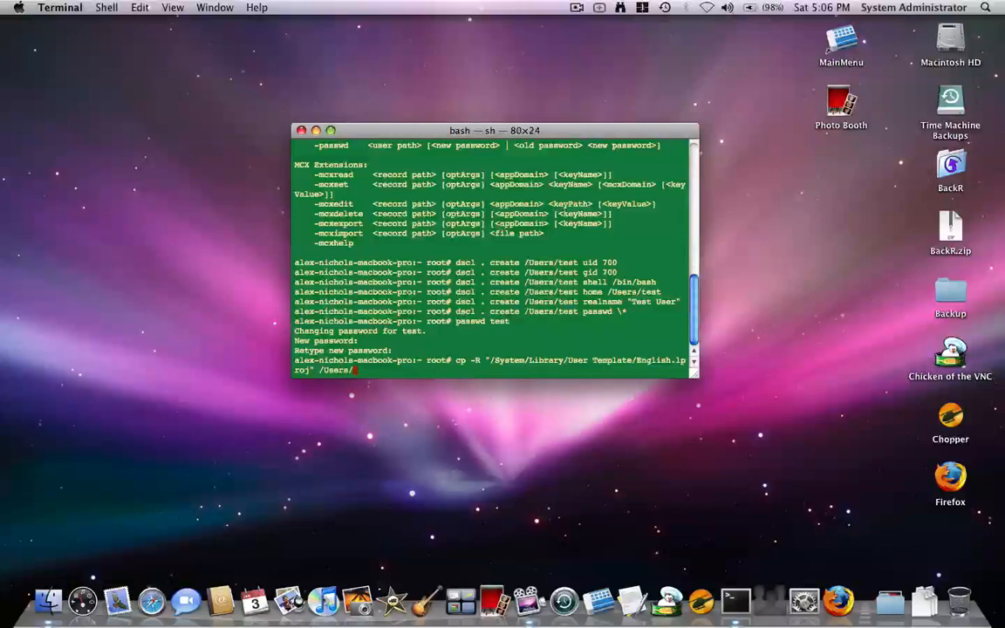
text(tes)
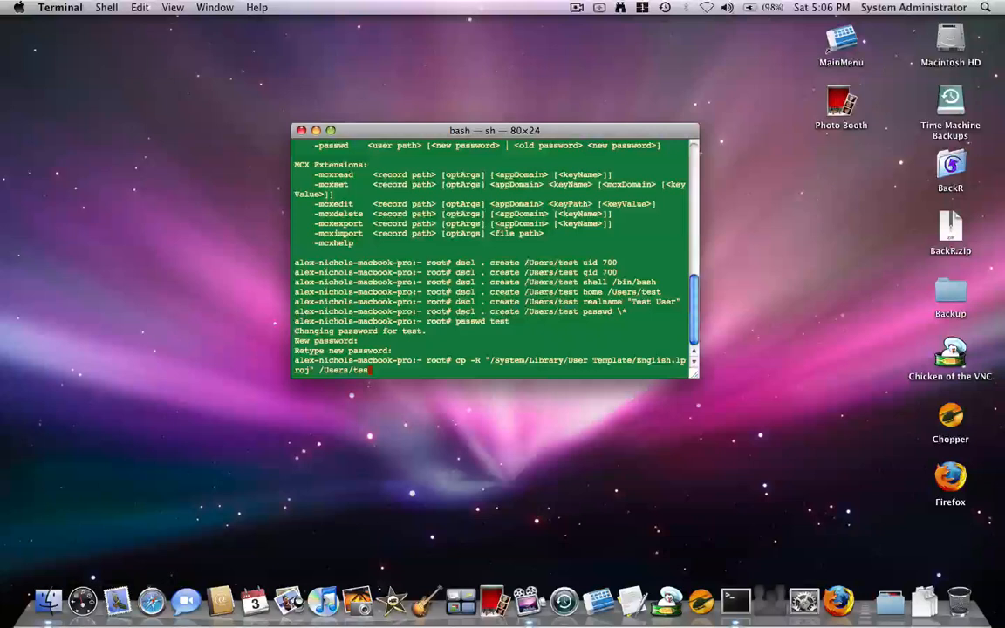
text(cd)
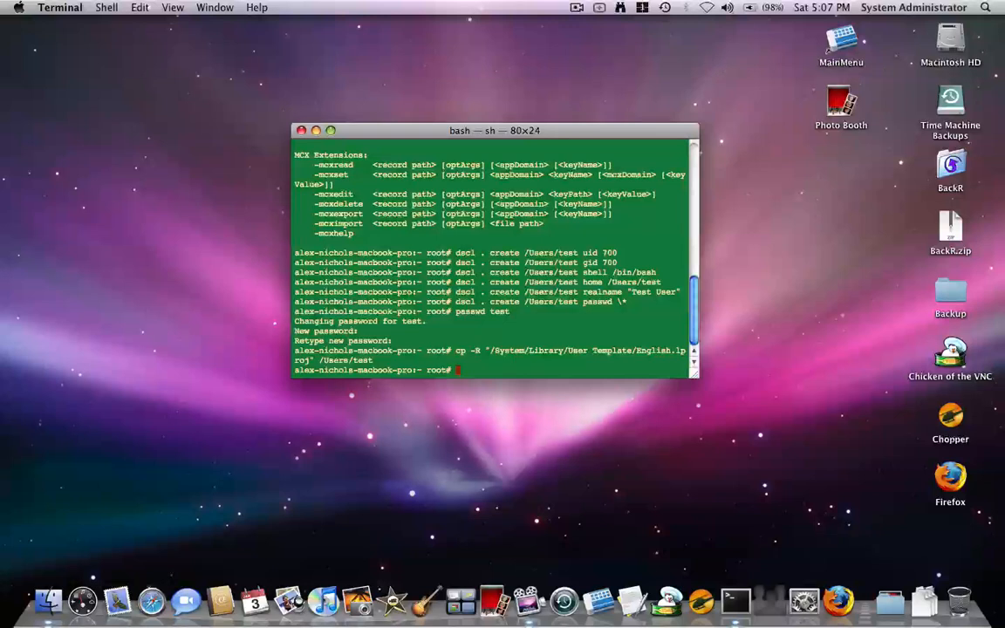
Run chown test:test /Users/test, which fails with an invalid argument.
text(c)
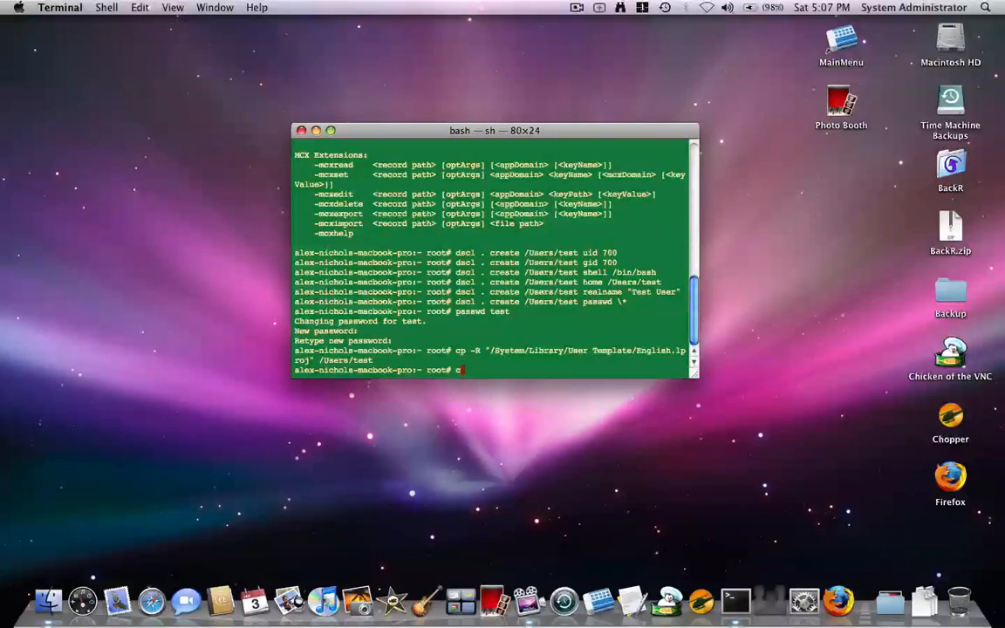
text(chown)
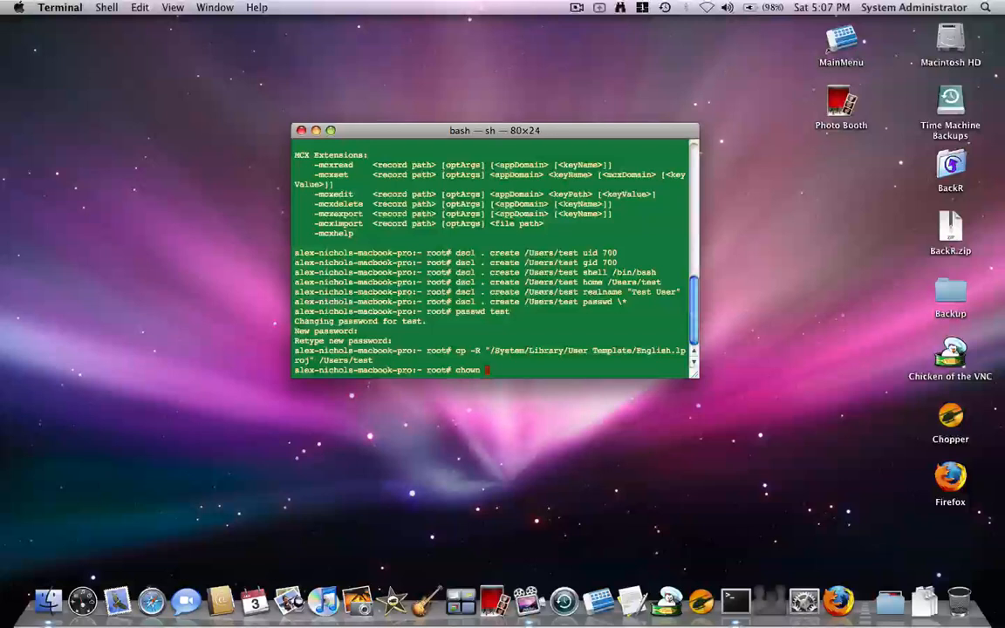
text(test:test)
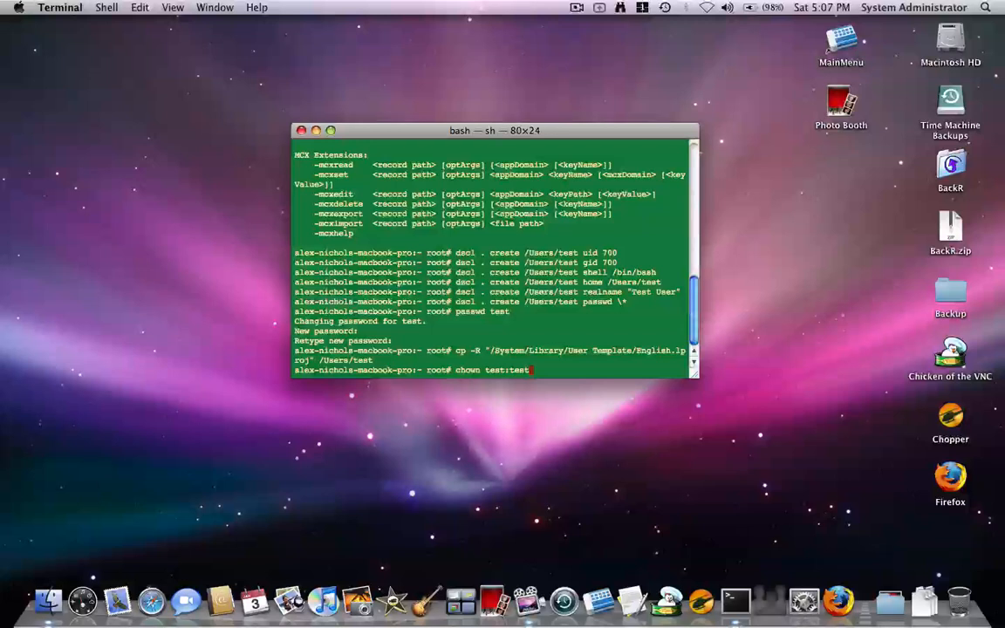
text(/Users/)
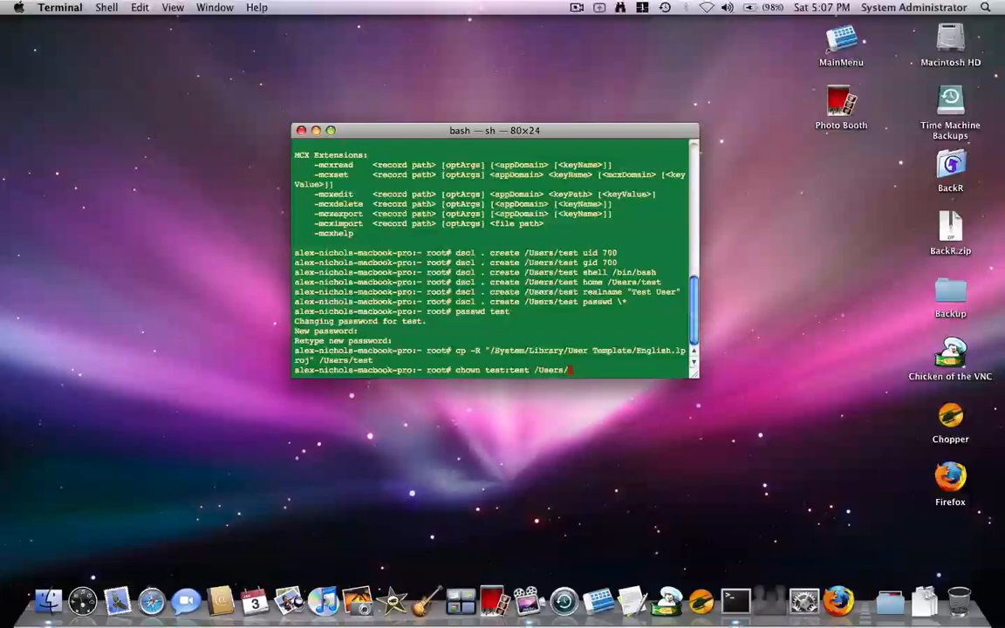
text(test)
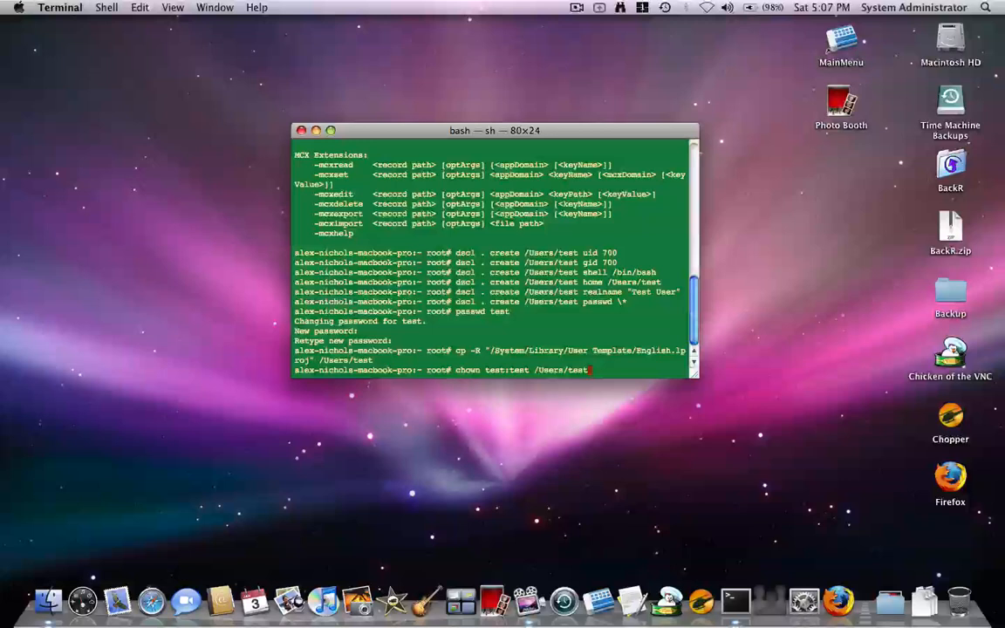
key(Return)
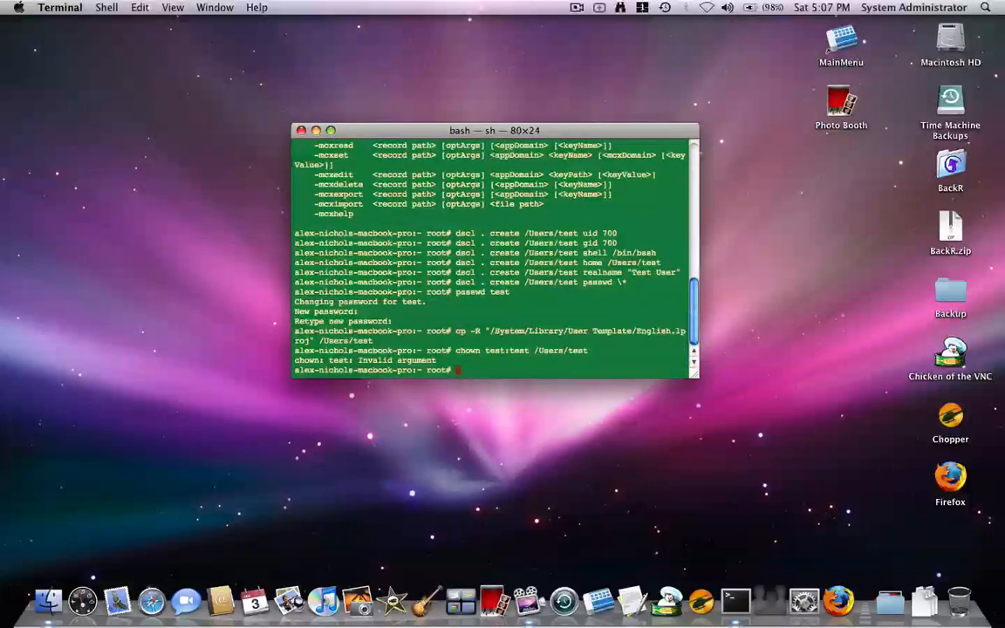
Rerun the ownership change as chown test /Users/test without the group.
text(chown test:test /Users/test)
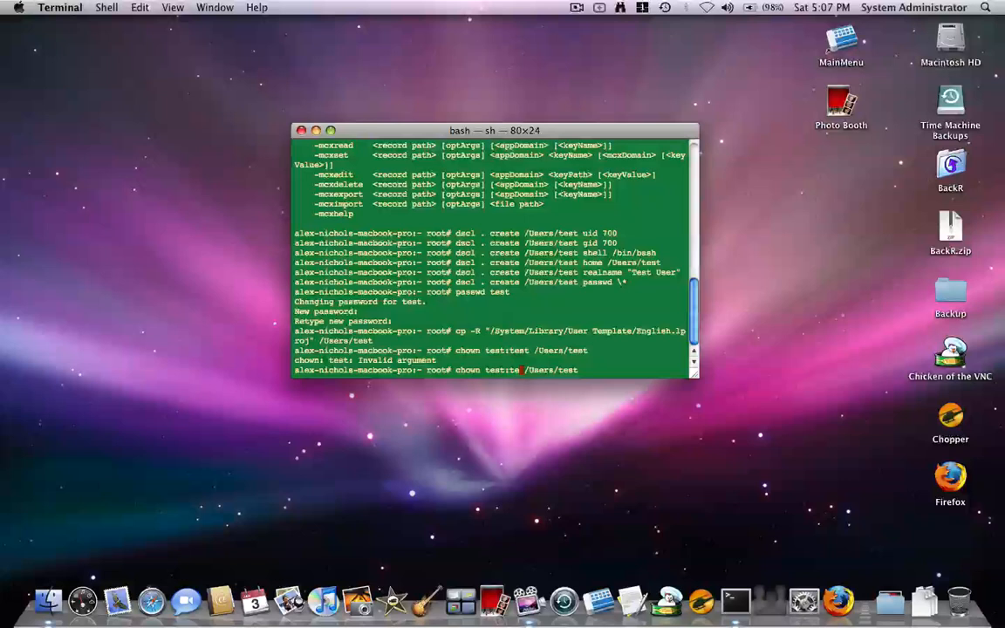
key(Return)
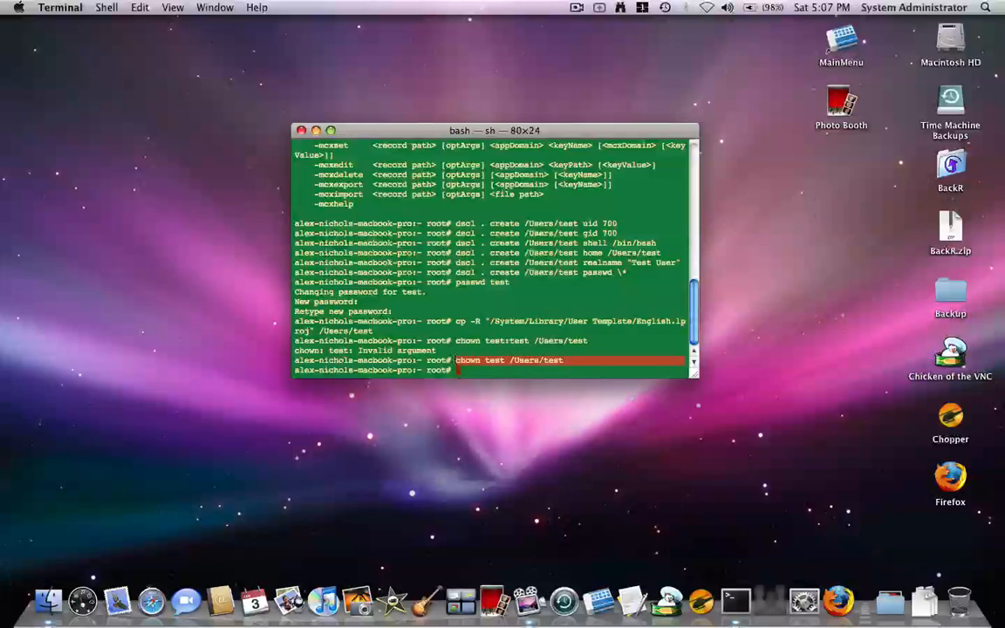
key(Return)
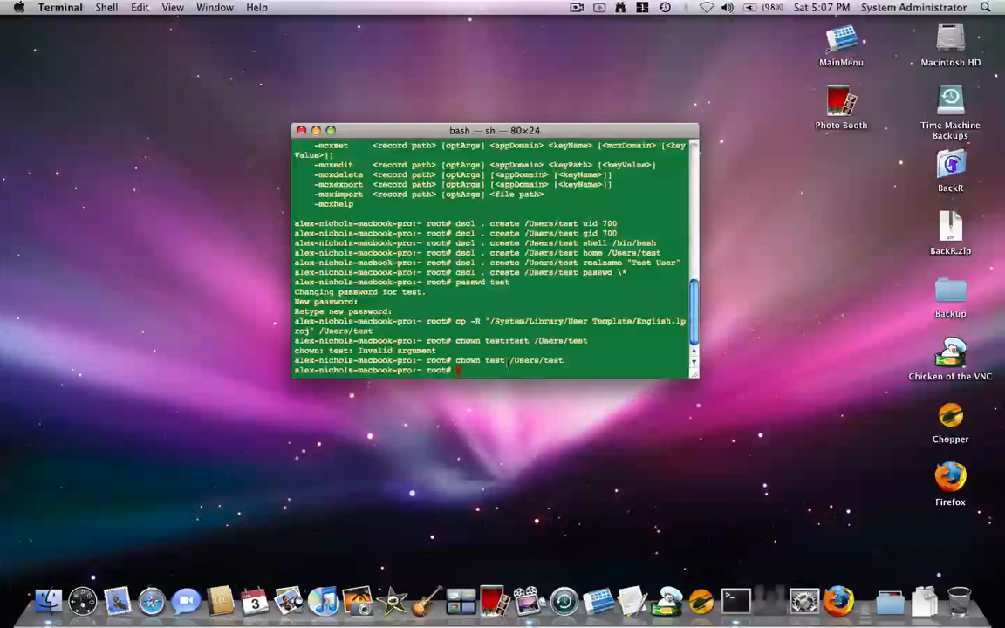
Switch to user test with su, check its home folder contents, then exit to root.
text(su test)
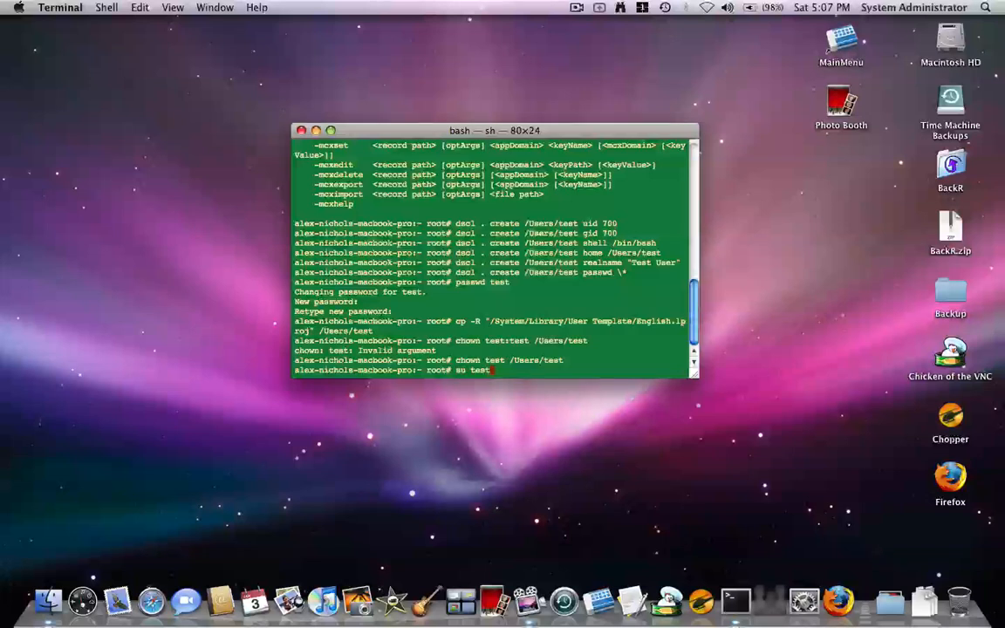
key(enter)
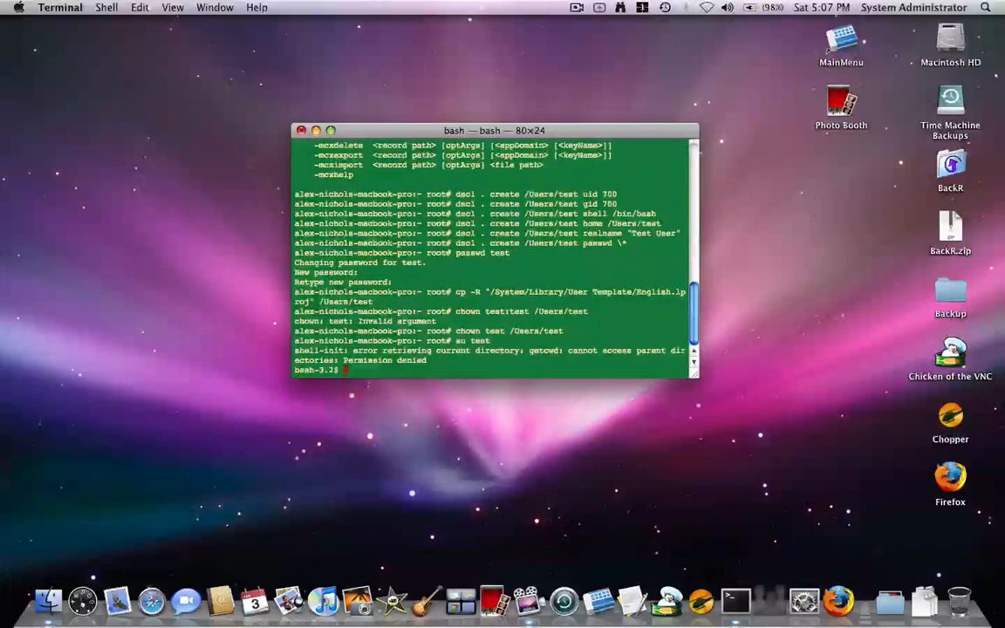
text(cd ~)
text(exit)
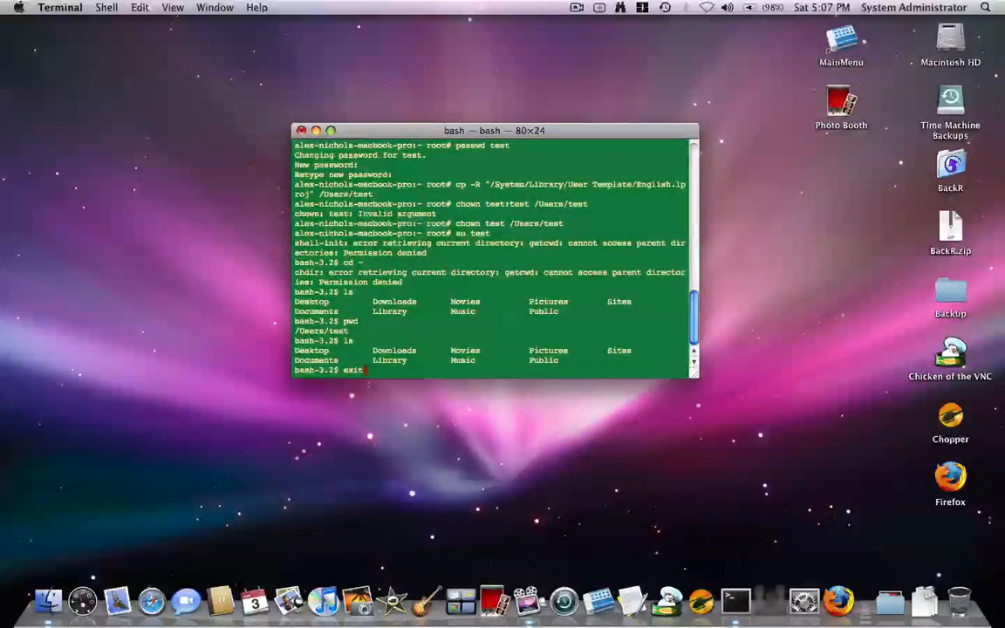
key(Return)
text(ls)
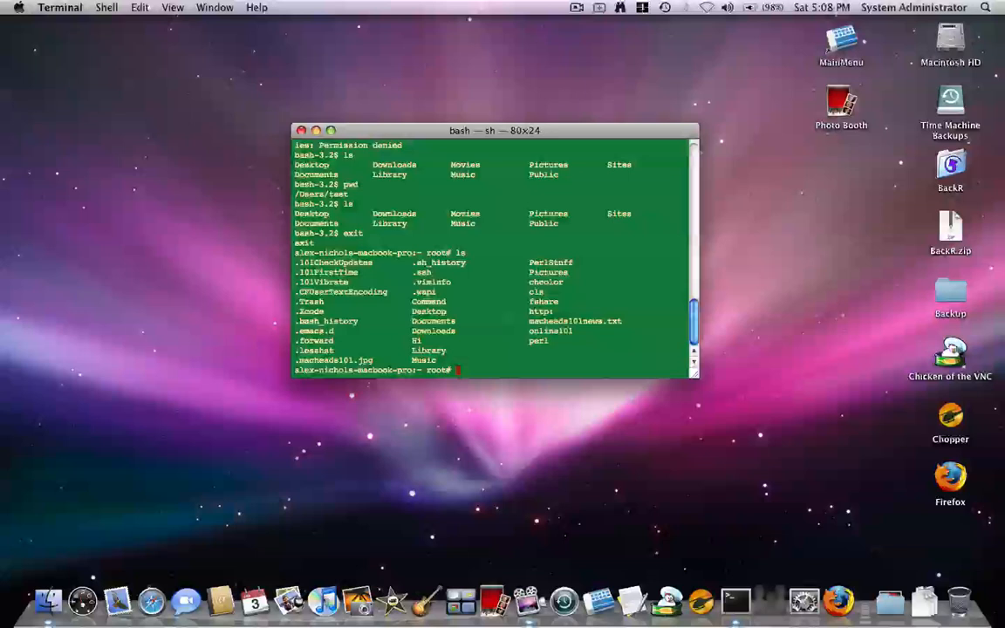
Run dscl . delete /Users/test to remove the test account.
text(dscl)
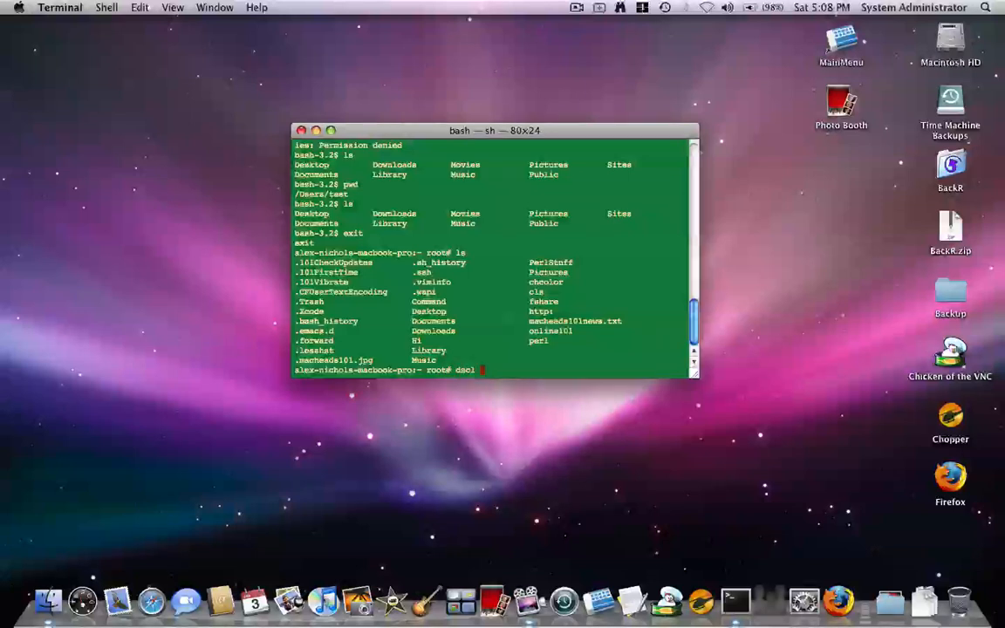
text(. delete)
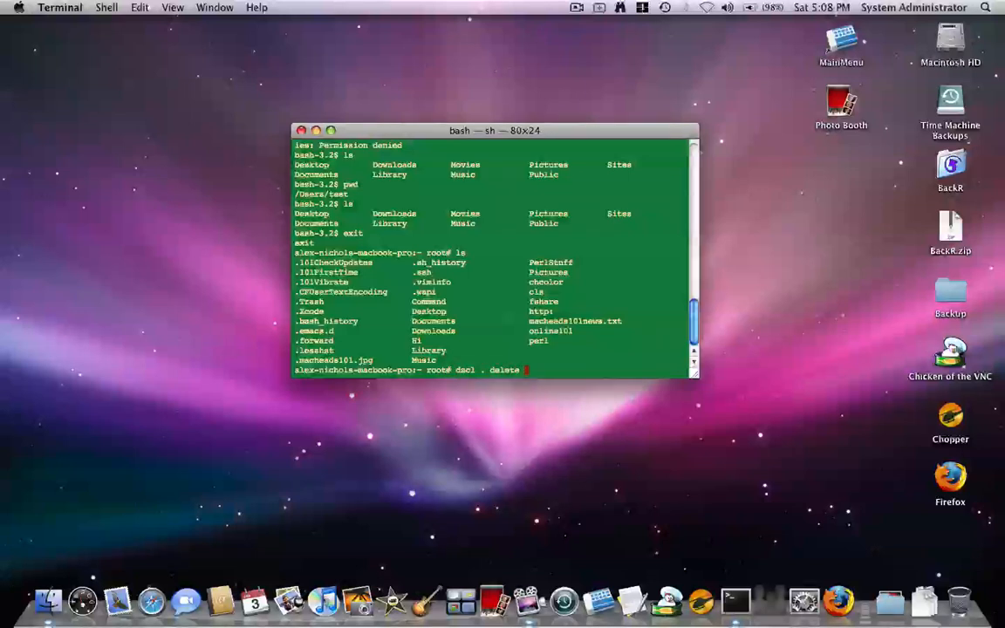
text(/)
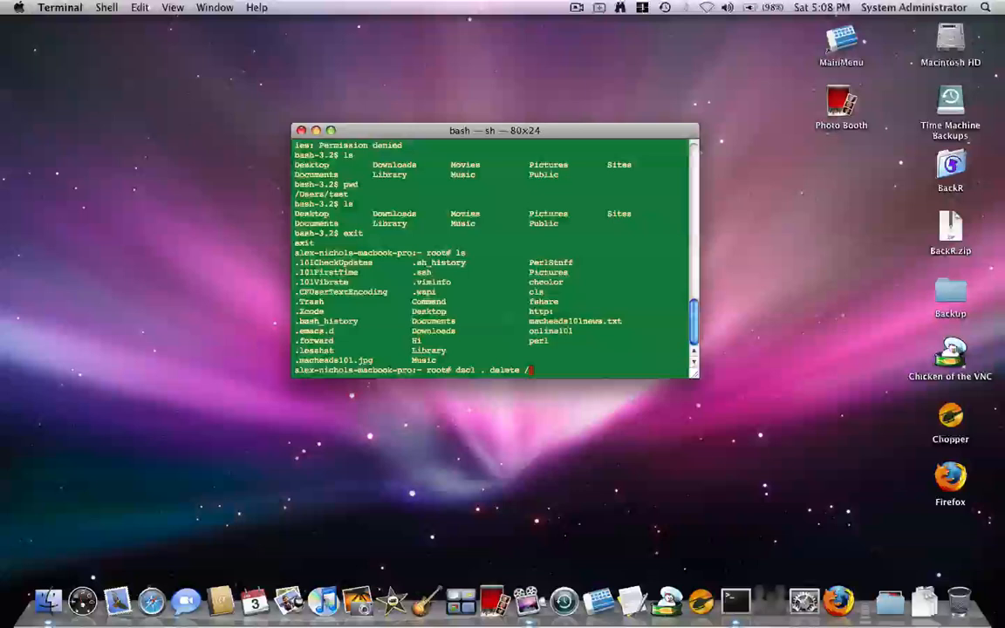
text(Users/test)
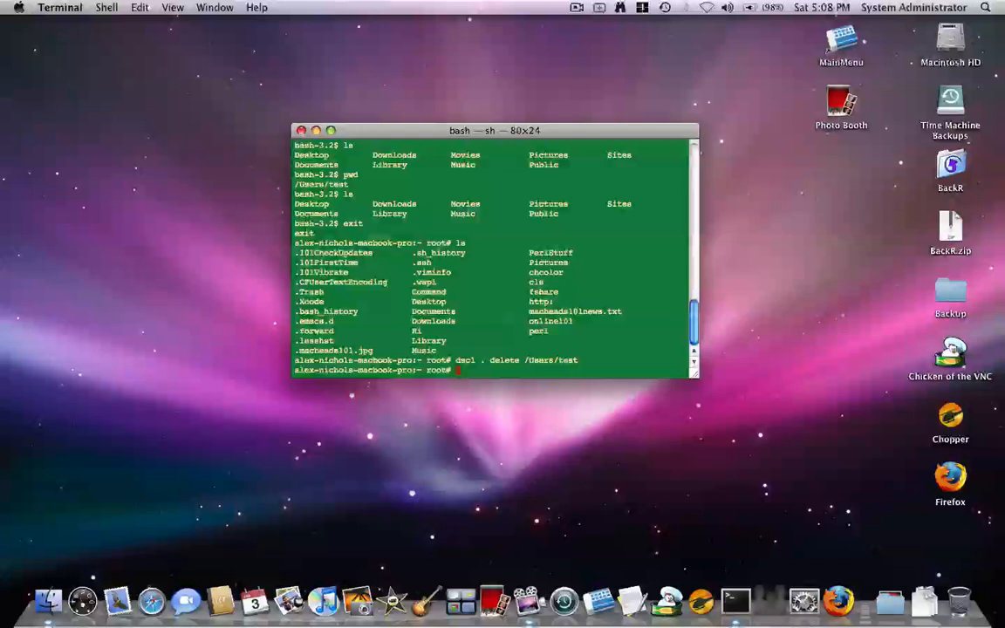
text(dscl . merge)
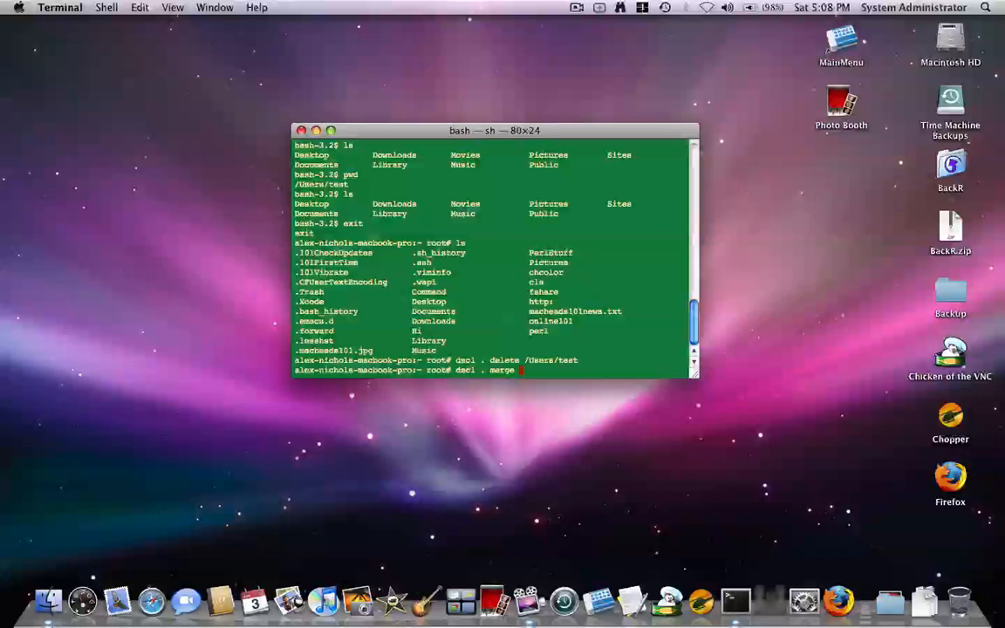
Merge user mache into /Groups/admin users with dscl, then run sudo su as that user.
text(/Groups/admin)
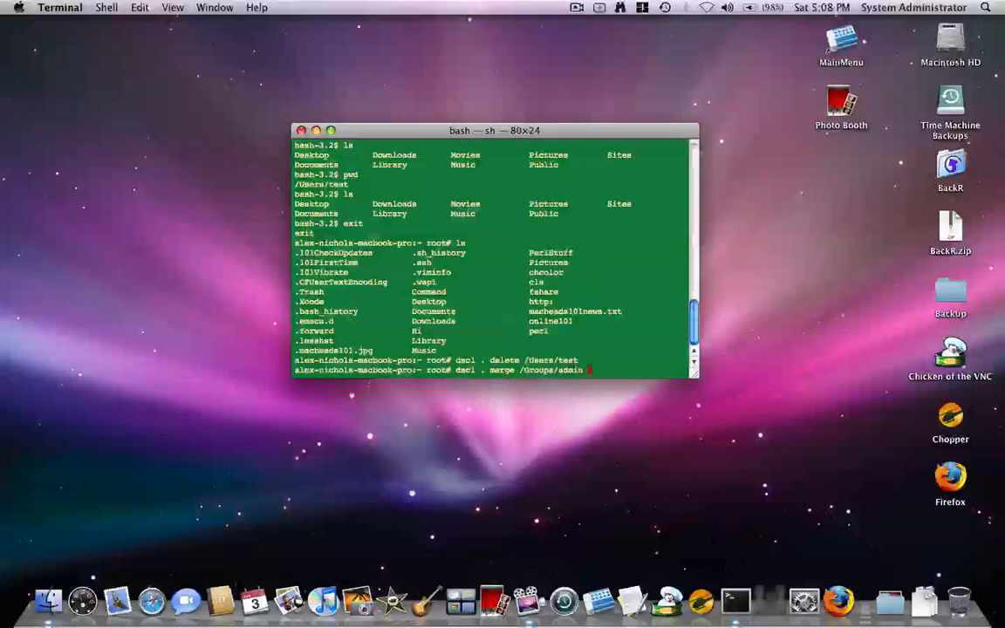
text(users)
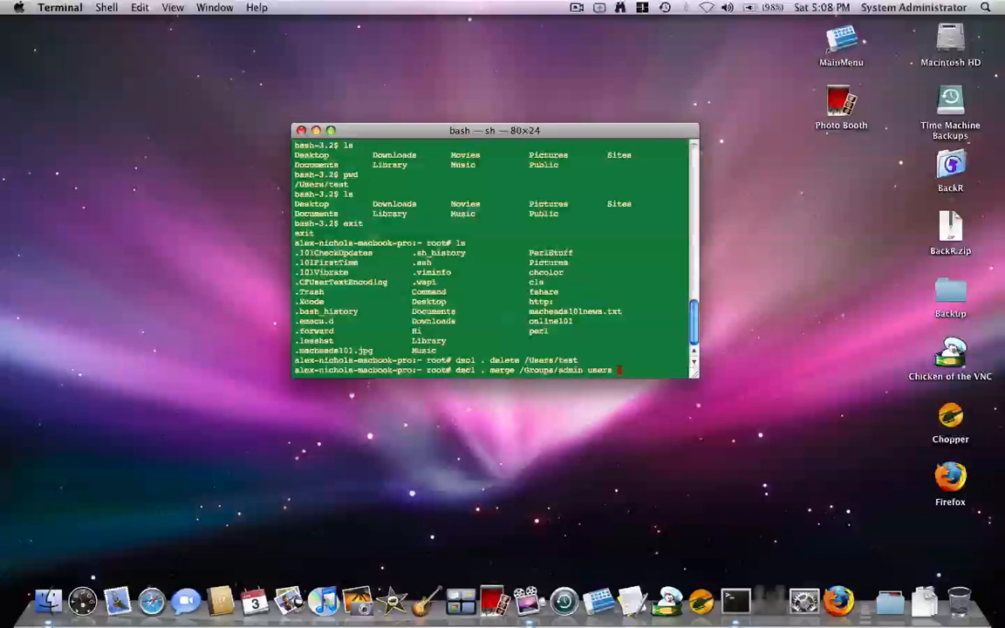
text(mache)
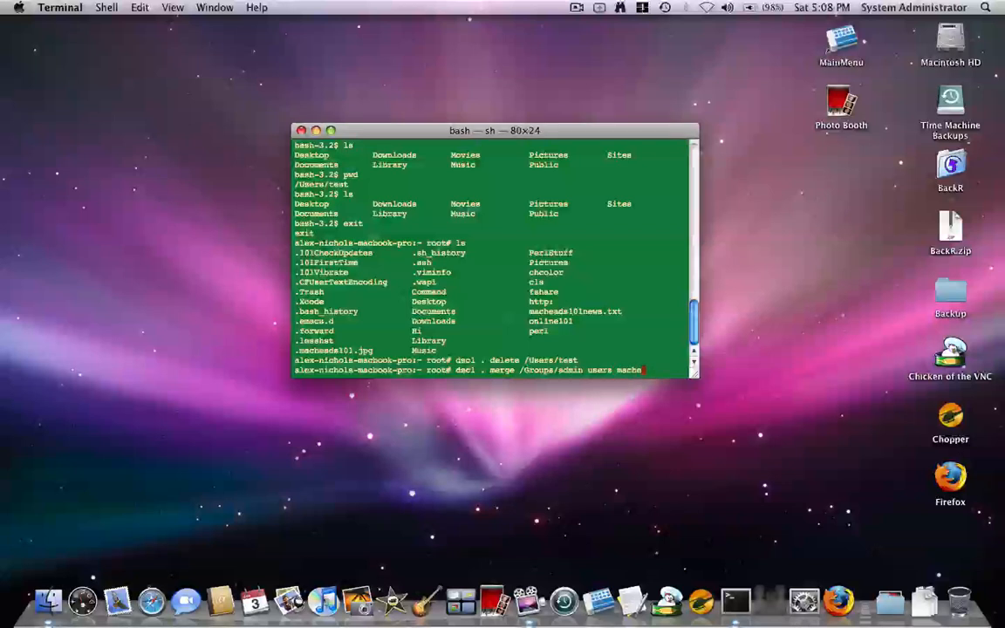
key(Return)
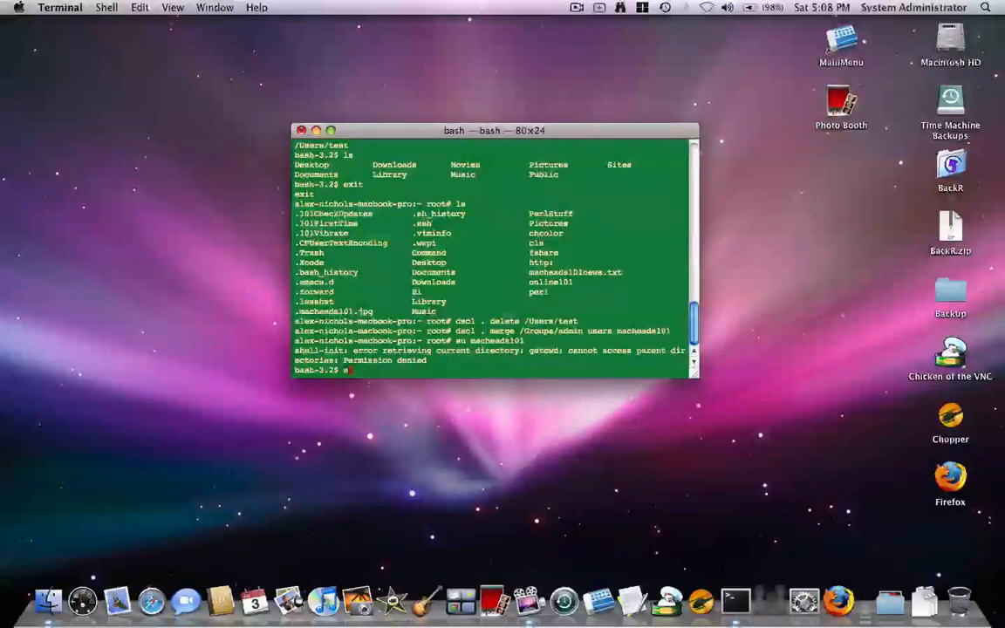
text(sudo su)
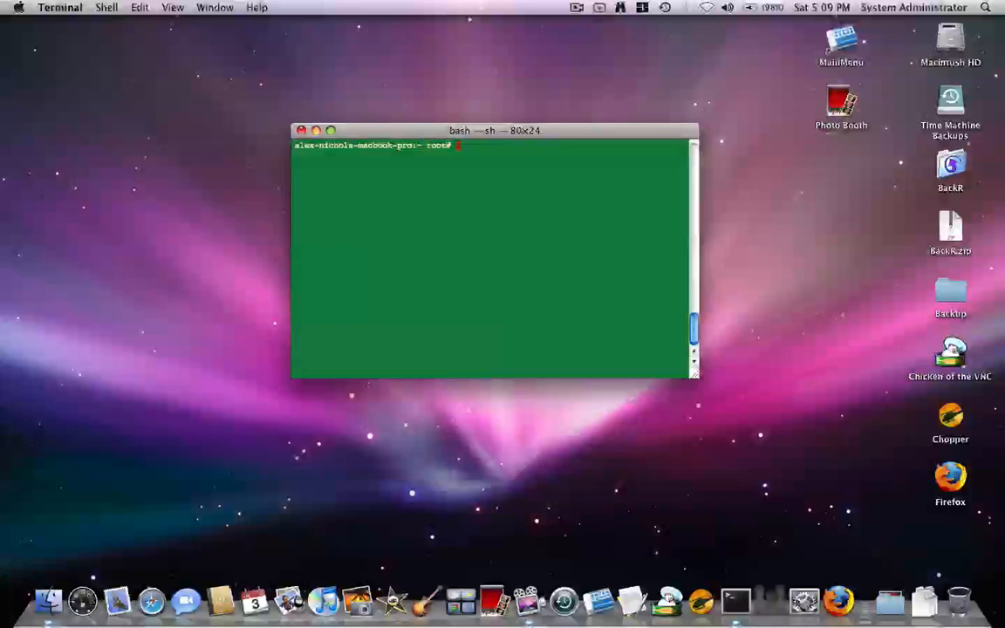
Close the Terminal window, leaving only the Finder desktop.
click(300, 130)
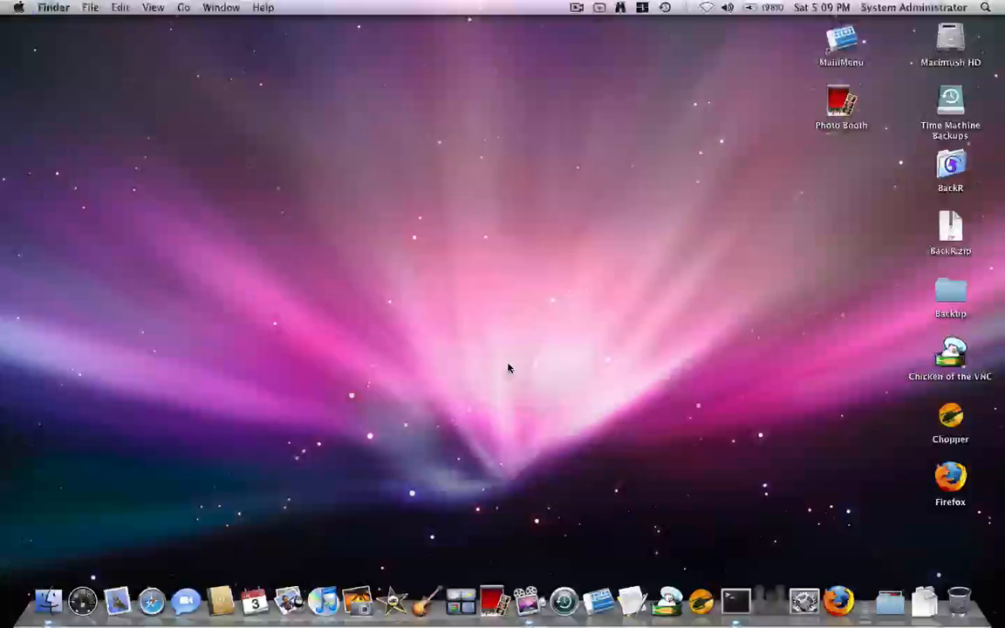
mouse_move(511, 415)
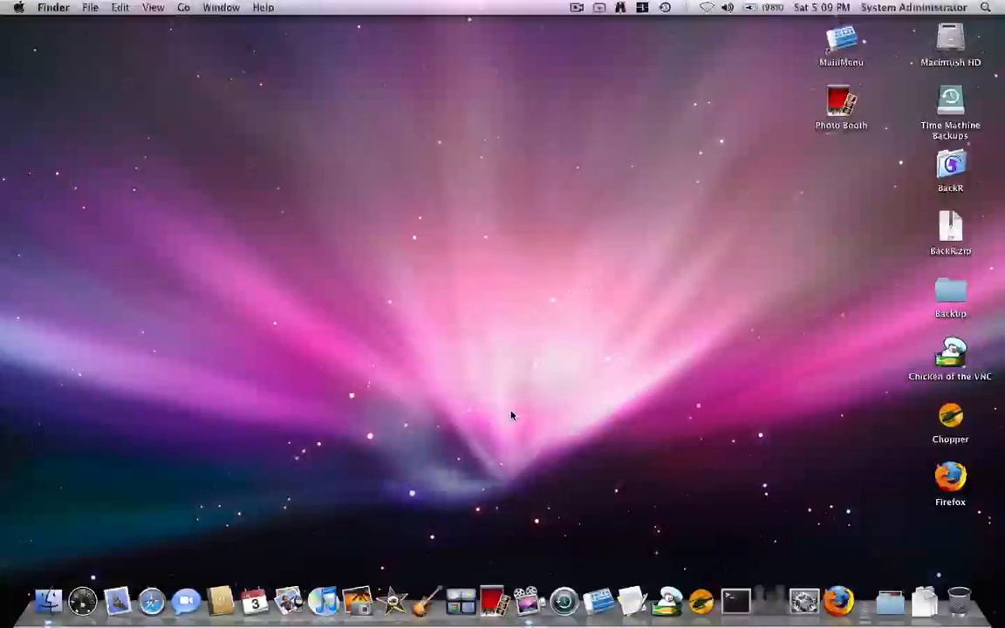